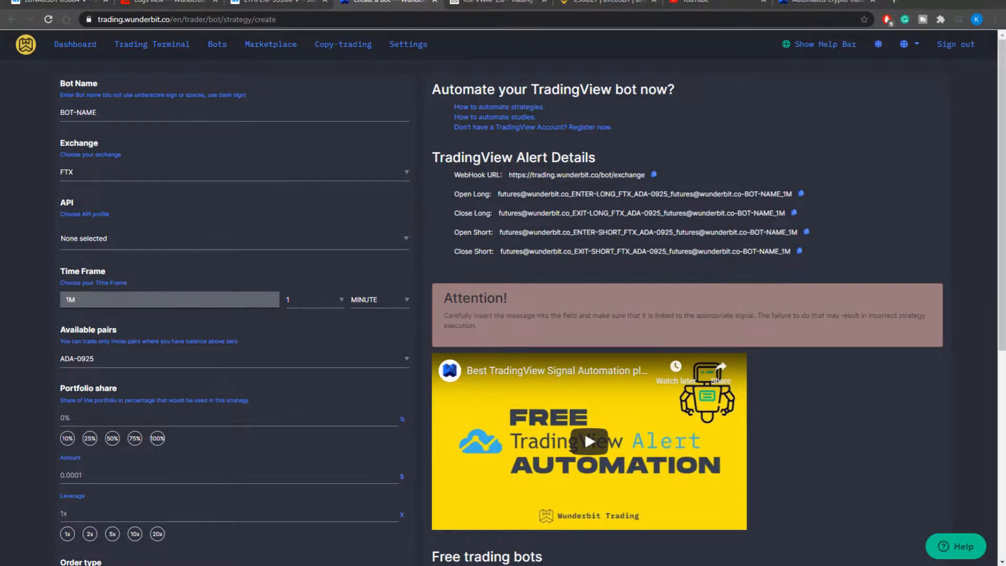
Name the new bot 'qwerty' and keep FTX as its exchange
{"action": "triple_click", "coordinate": [78, 112]}
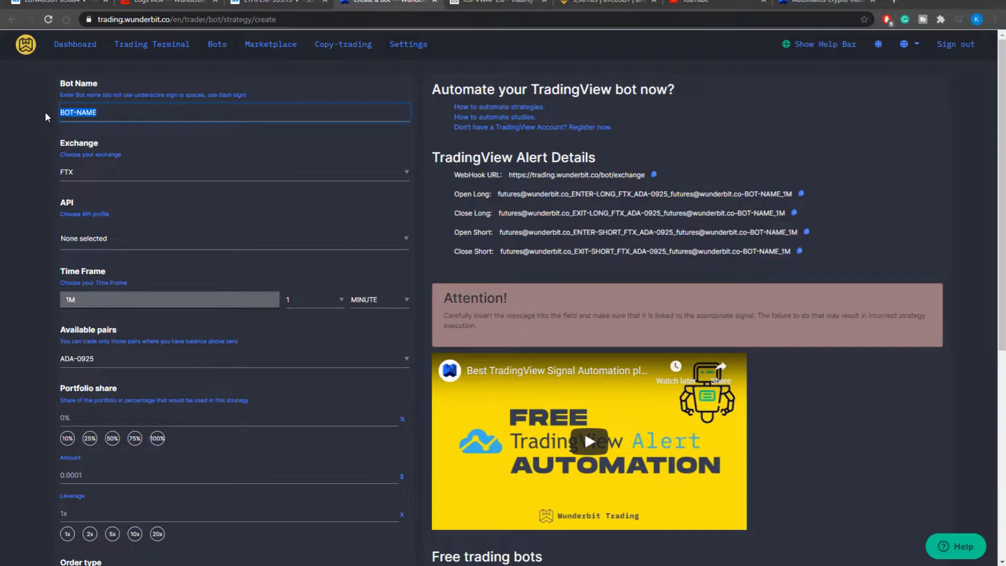
{"action": "type", "text": "qwerty"}
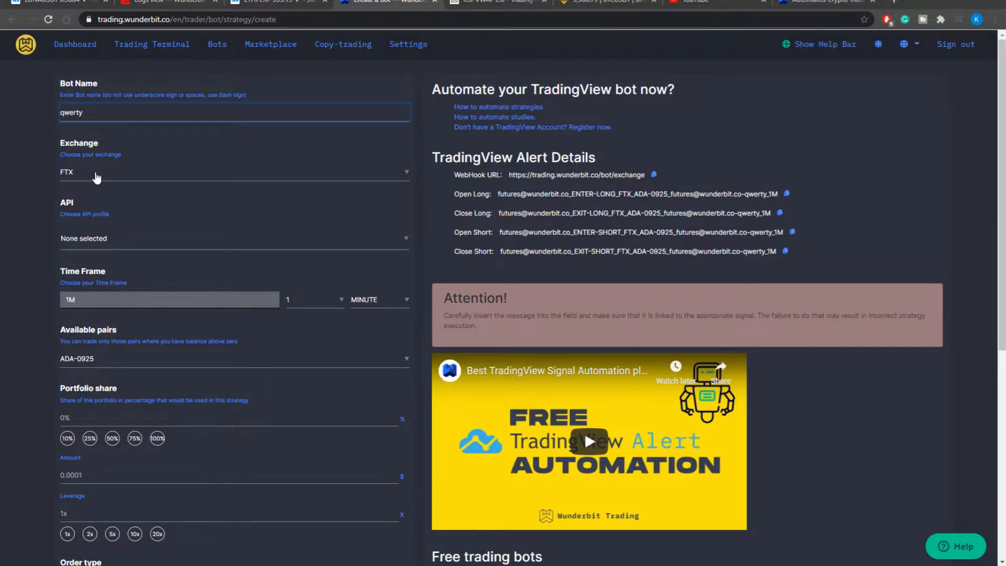
{"action": "left_click", "coordinate": [84, 112]}
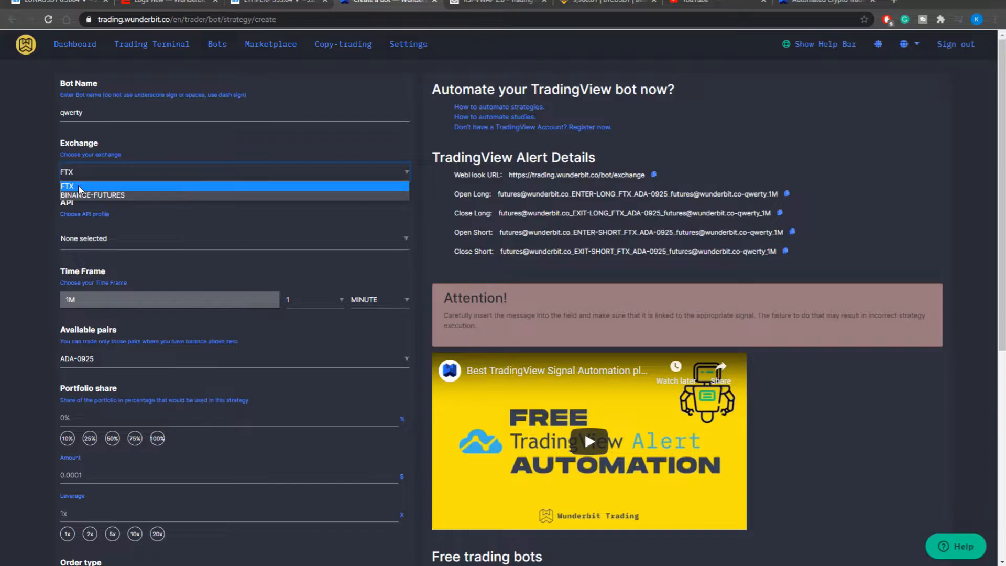
{"action": "left_click", "coordinate": [67, 186]}
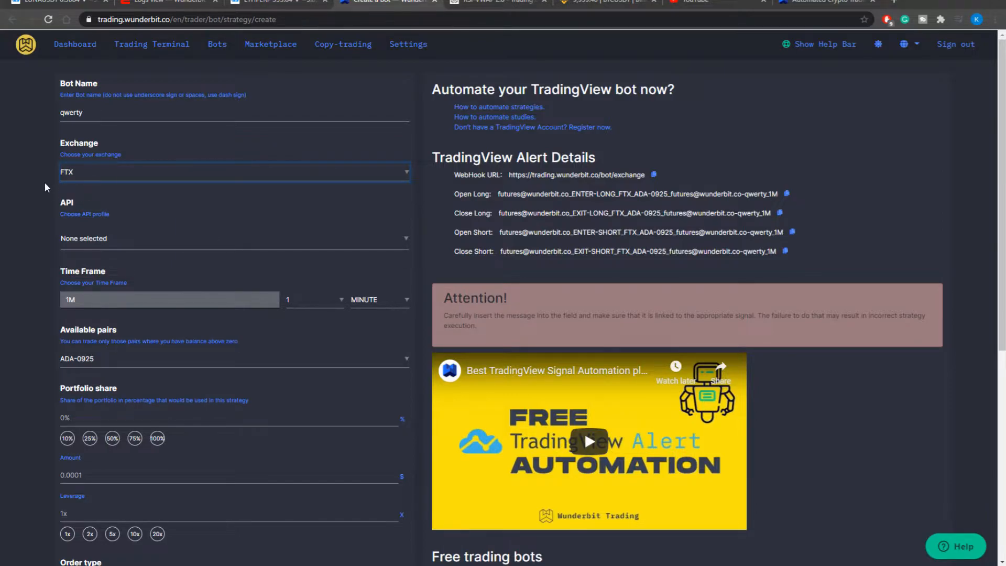
{"action": "mouse_move", "coordinate": [128, 245]}
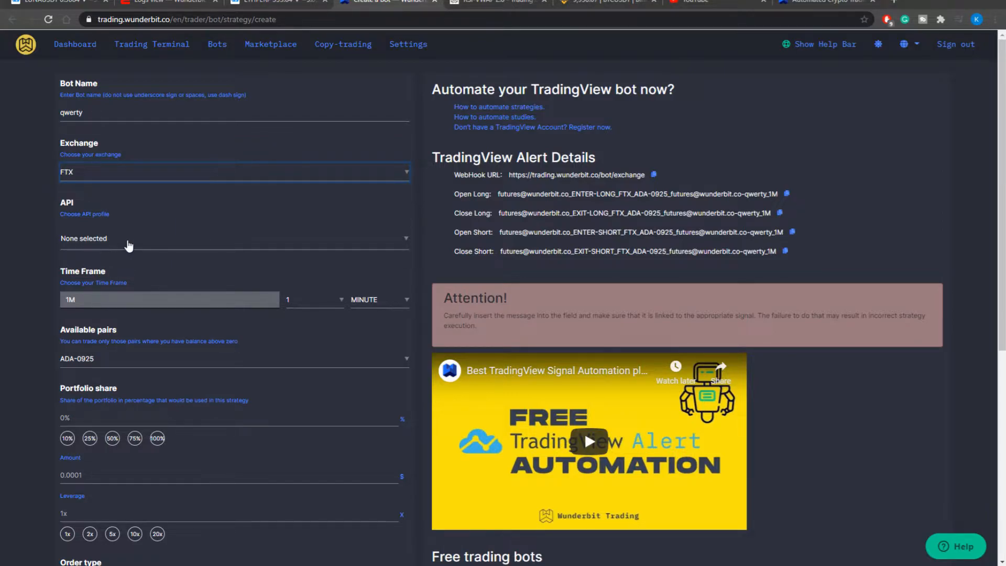
Attach the FTX API profile to the bot
{"action": "left_click", "coordinate": [234, 238]}
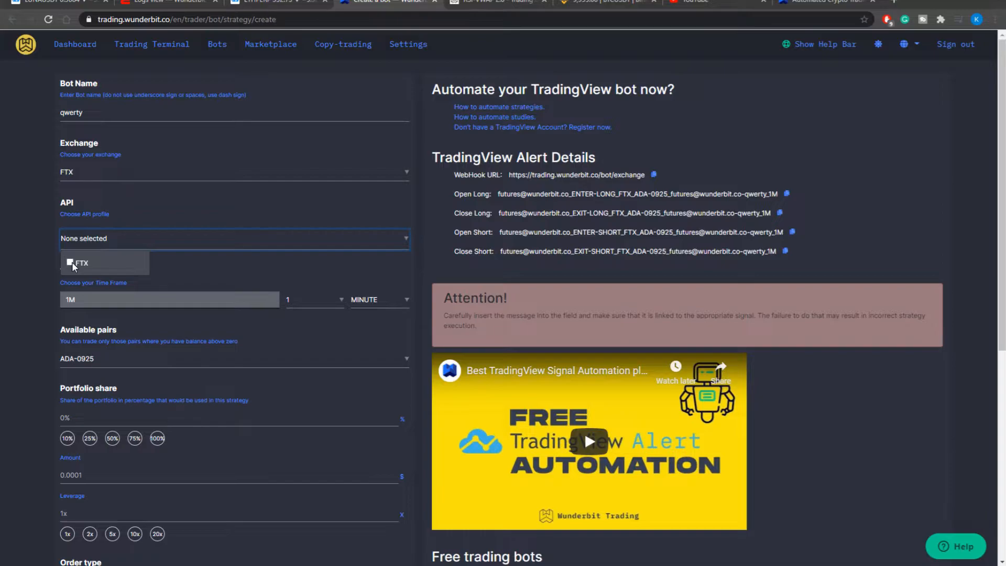
{"action": "left_click", "coordinate": [70, 263]}
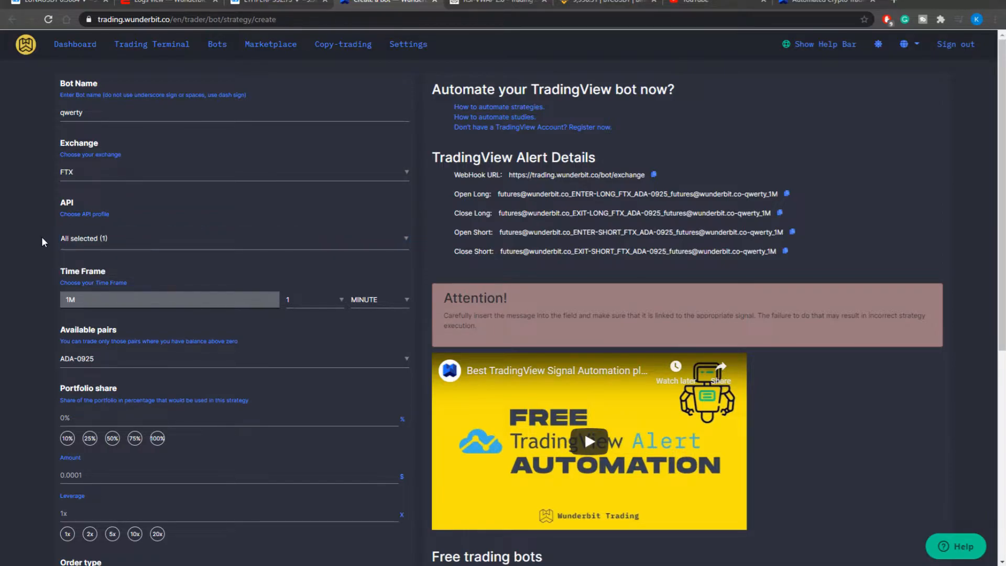
{"action": "mouse_move", "coordinate": [325, 296]}
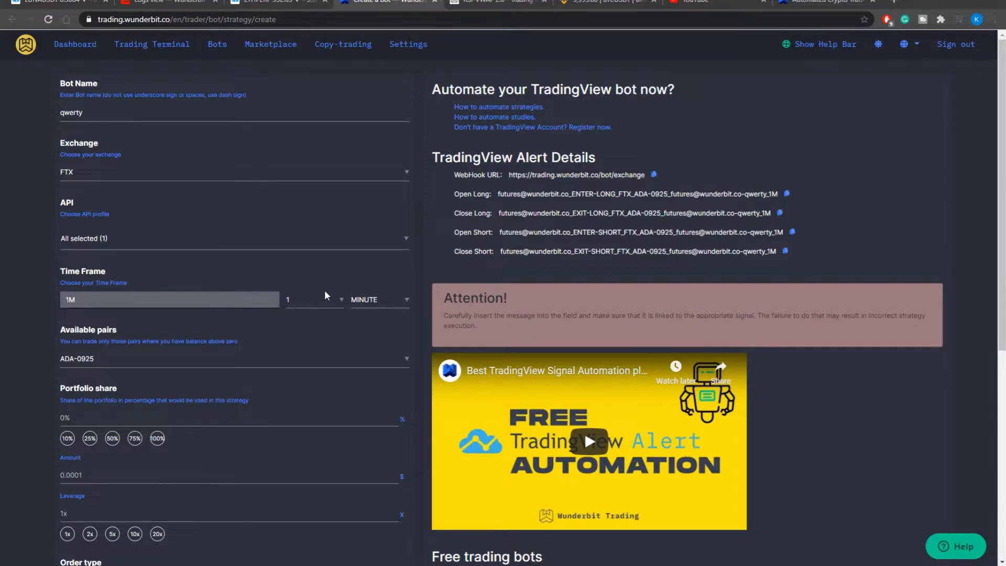
{"action": "mouse_move", "coordinate": [325, 304]}
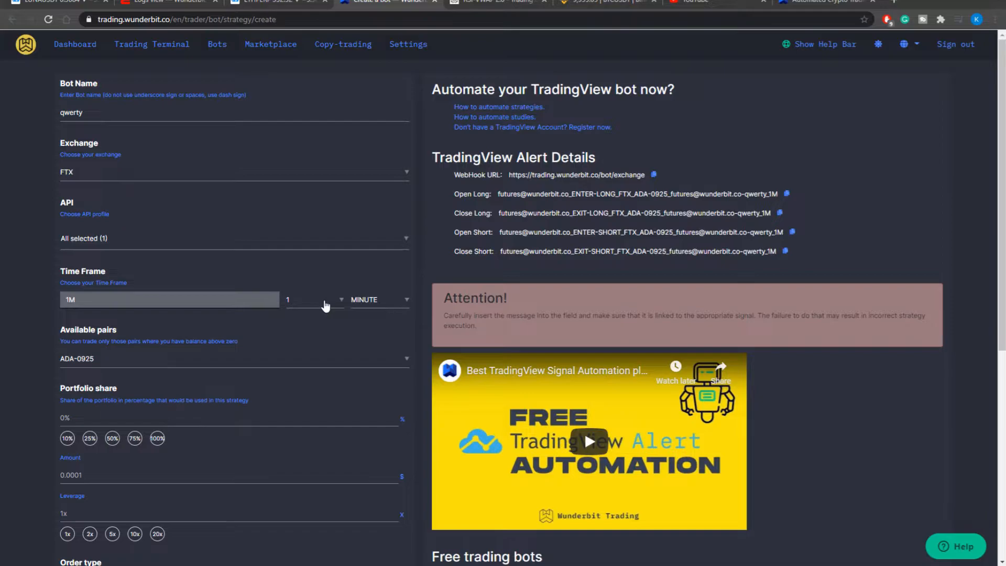
Set the time frame to 10 minutes and the trading pair to ETH-PERP
{"action": "left_click", "coordinate": [315, 298]}
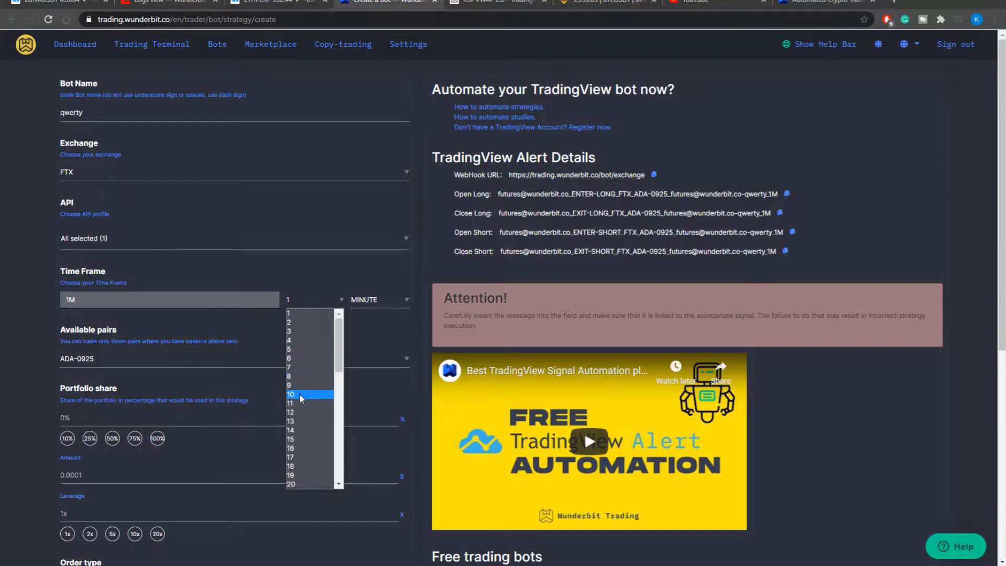
{"action": "left_click", "coordinate": [290, 393]}
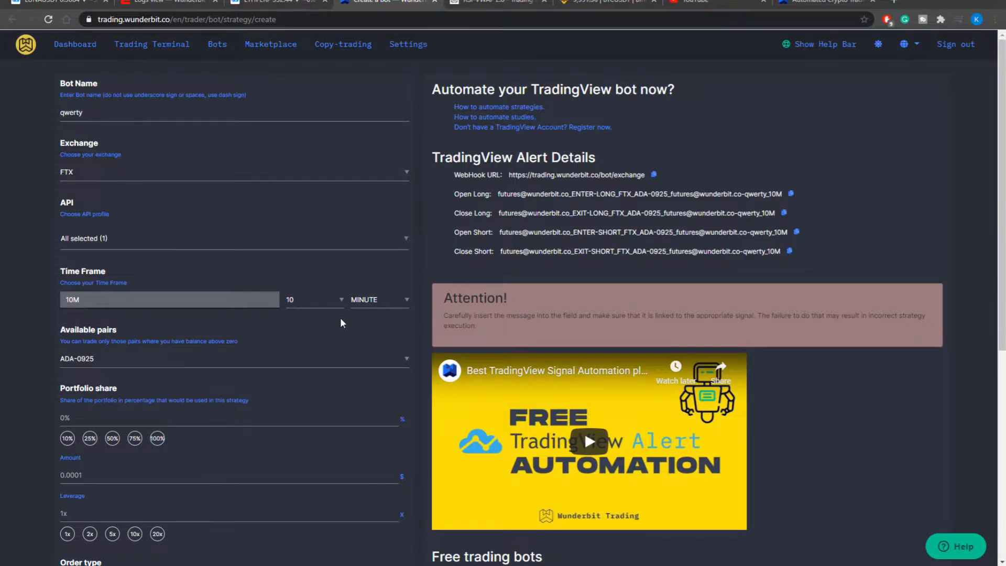
{"action": "mouse_move", "coordinate": [195, 366]}
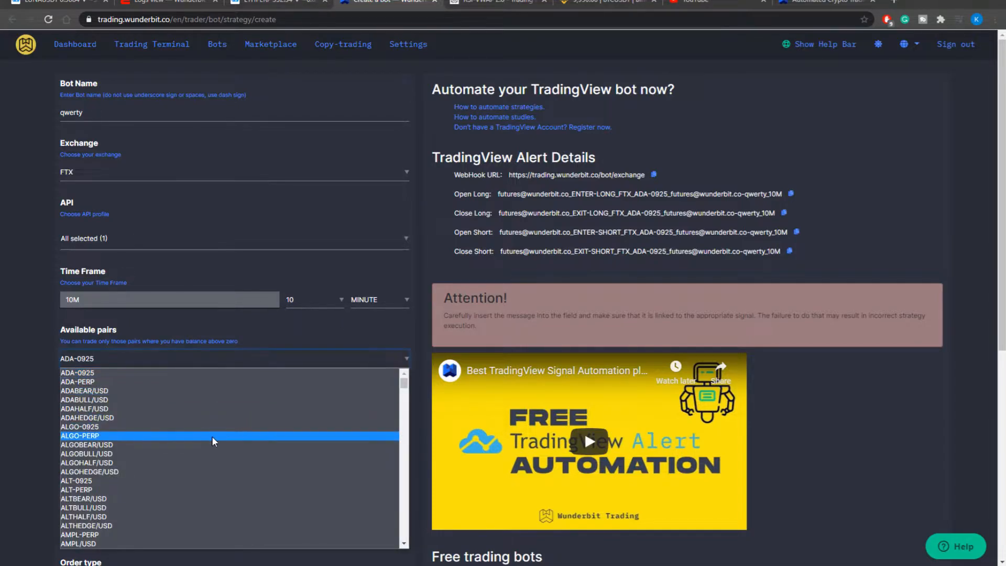
{"action": "scroll", "scroll_direction": "down", "scroll_amount": 3}
{"action": "type", "text": "ETH"}
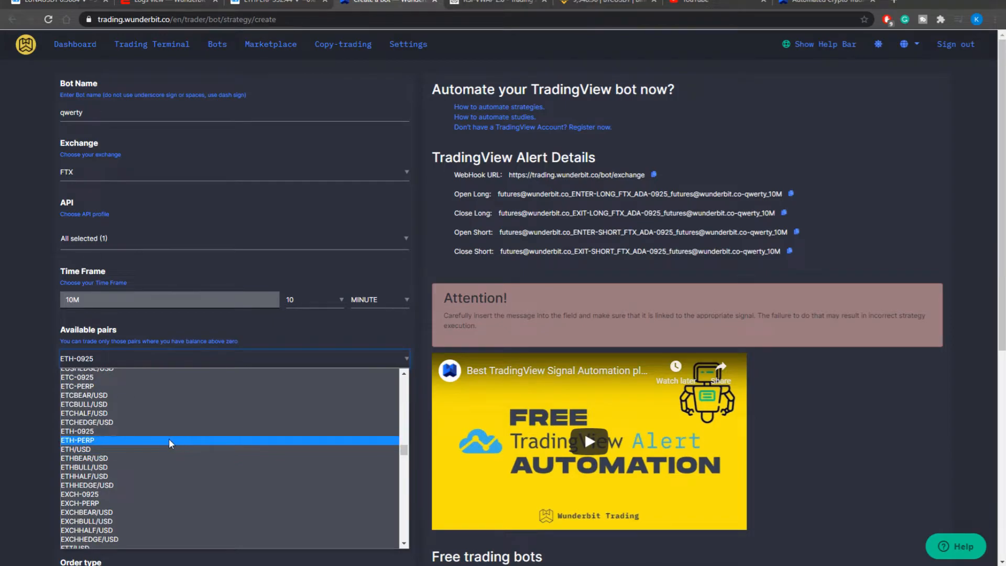
{"action": "left_click", "coordinate": [76, 440]}
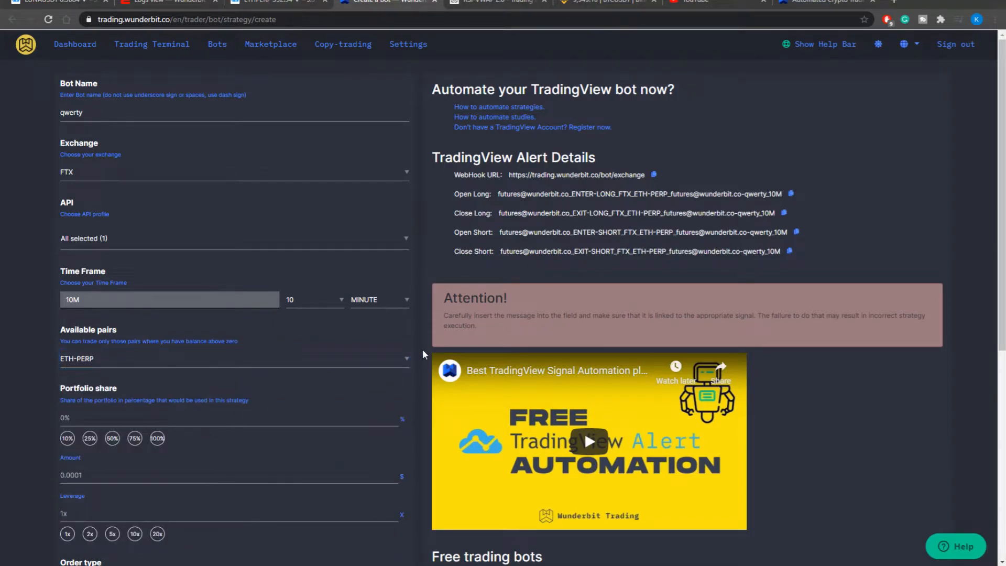
{"action": "mouse_move", "coordinate": [420, 356]}
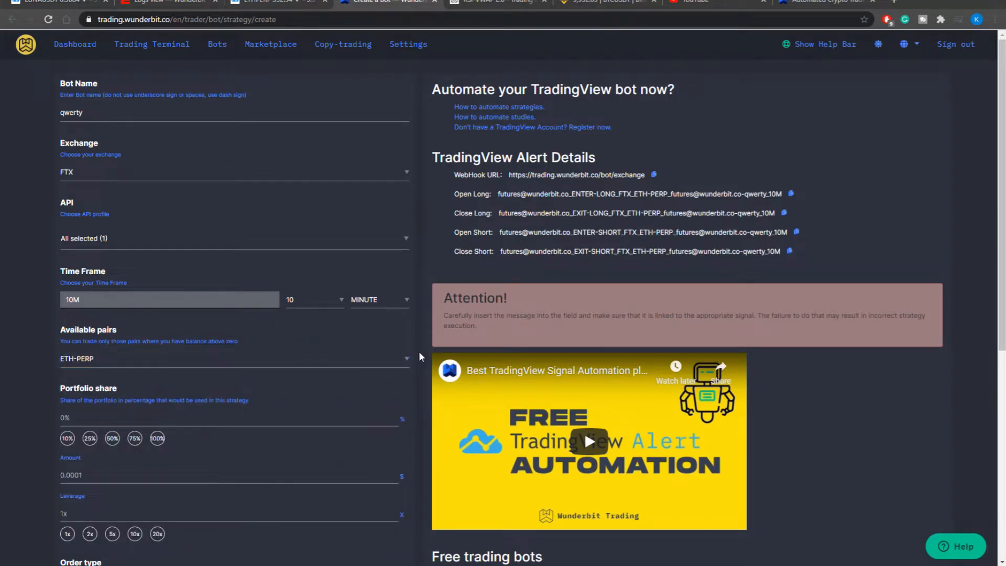
{"action": "mouse_move", "coordinate": [359, 127]}
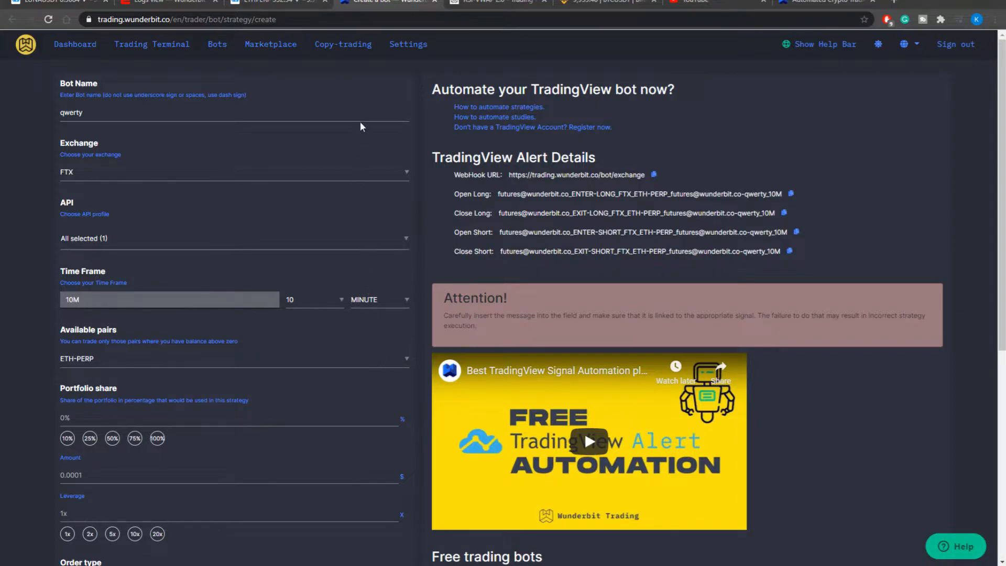
{"action": "mouse_move", "coordinate": [440, 201]}
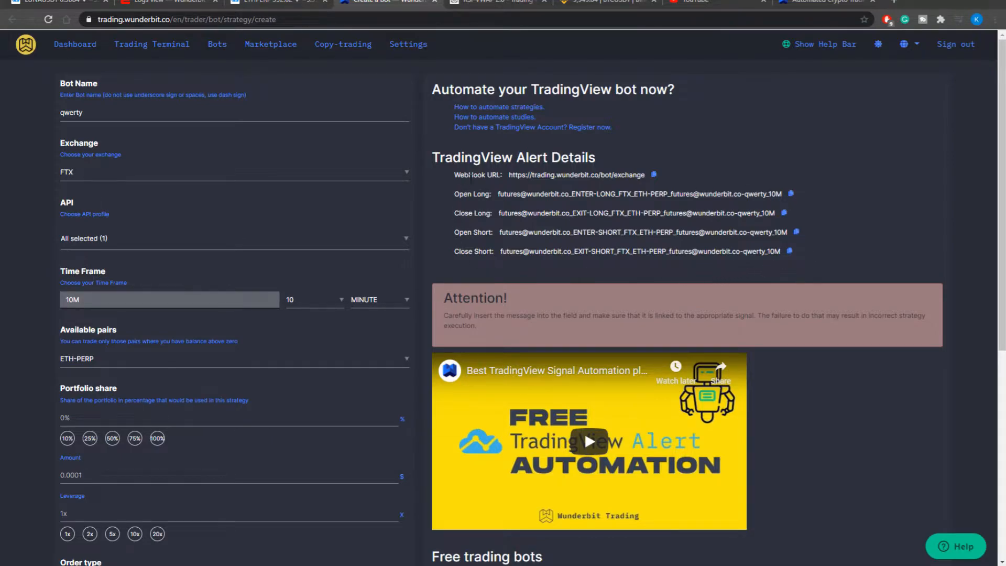
Try the portfolio share presets 10%, 50%, 75% and back to 10%
{"action": "scroll", "scroll_direction": "down", "scroll_amount": 3}
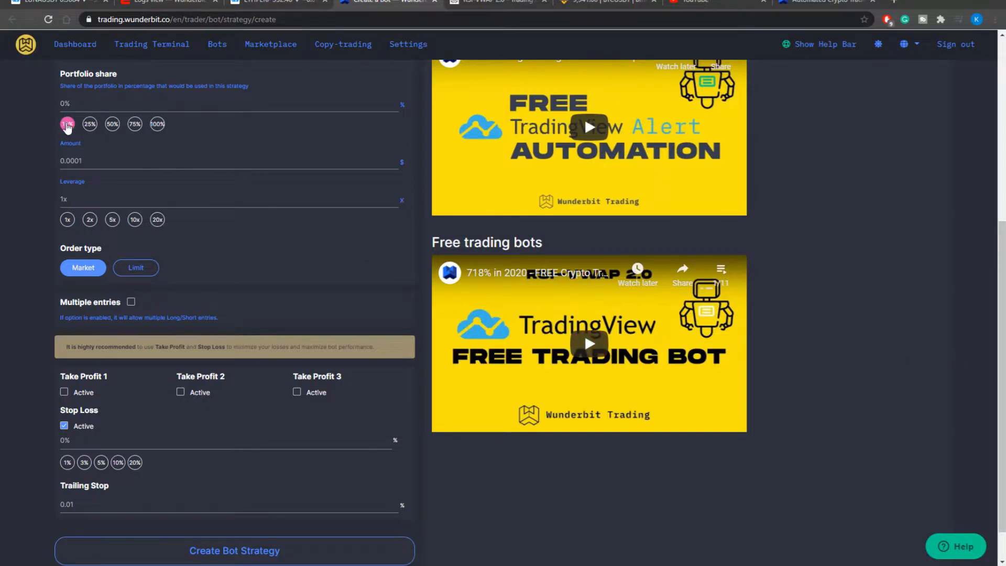
{"action": "left_click", "coordinate": [67, 124]}
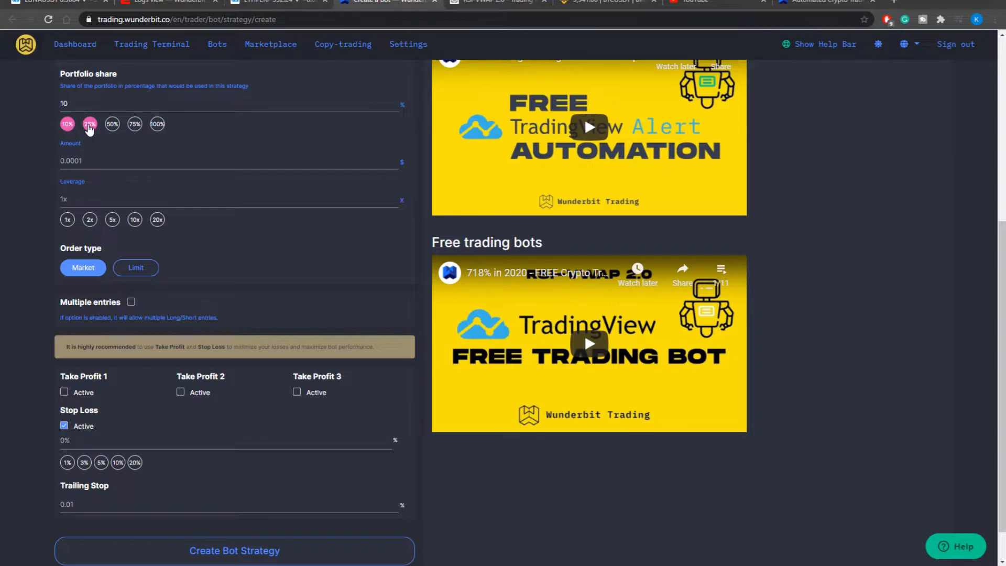
{"action": "left_click", "coordinate": [112, 123]}
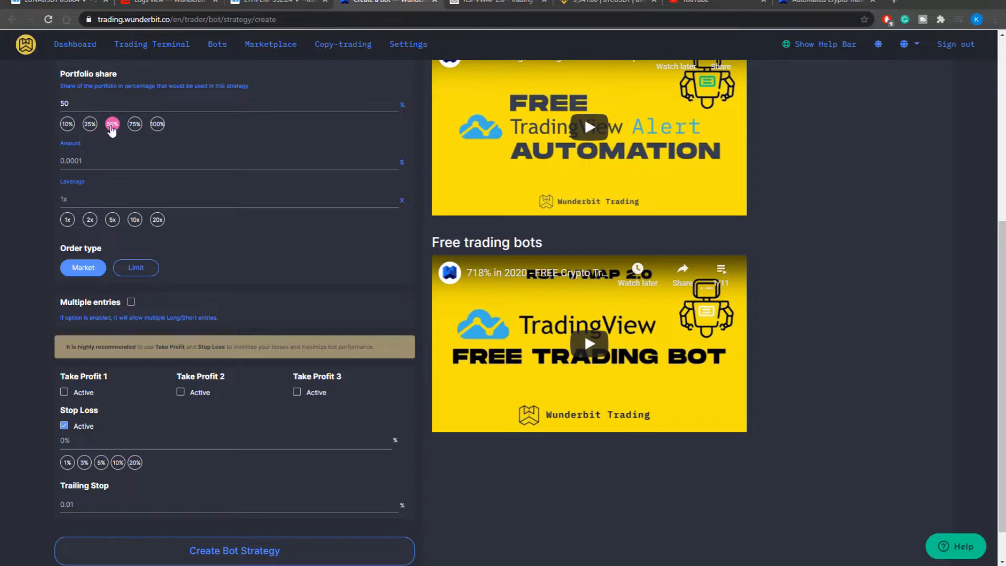
{"action": "left_click", "coordinate": [134, 124]}
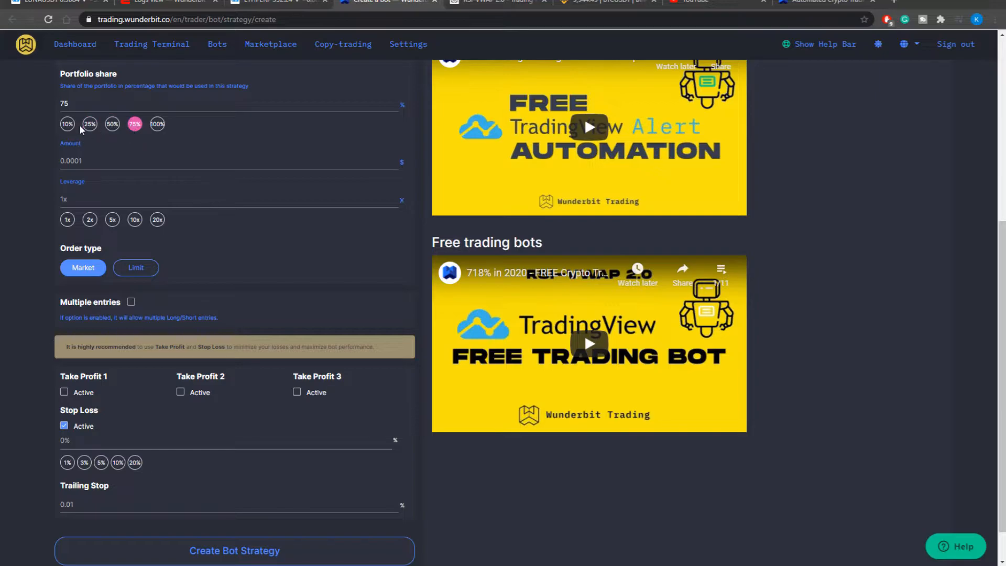
{"action": "left_click", "coordinate": [67, 124]}
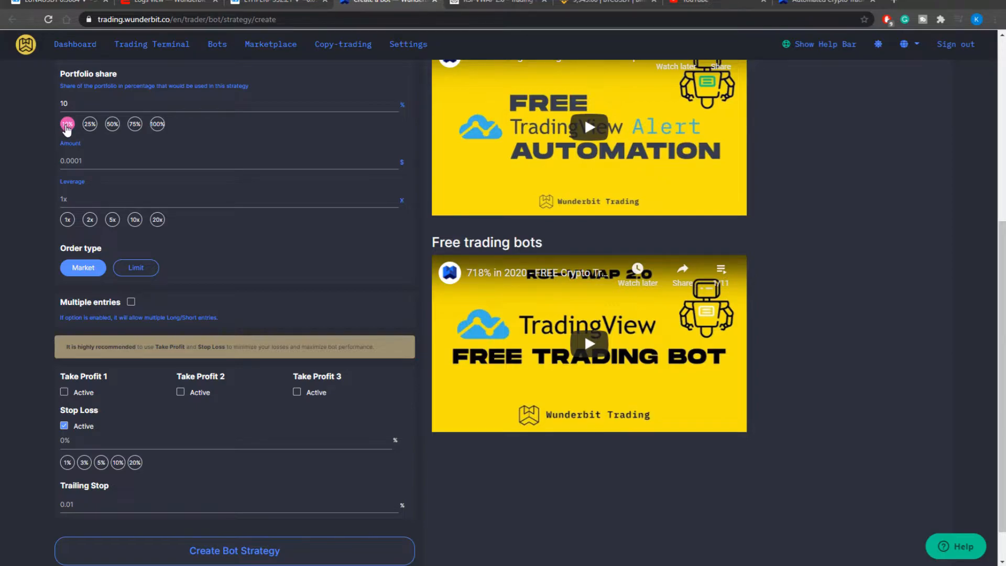
Enter a fixed order amount of 100 dollars instead of a portfolio share
{"action": "left_click", "coordinate": [230, 161]}
{"action": "type", "text": "1"}
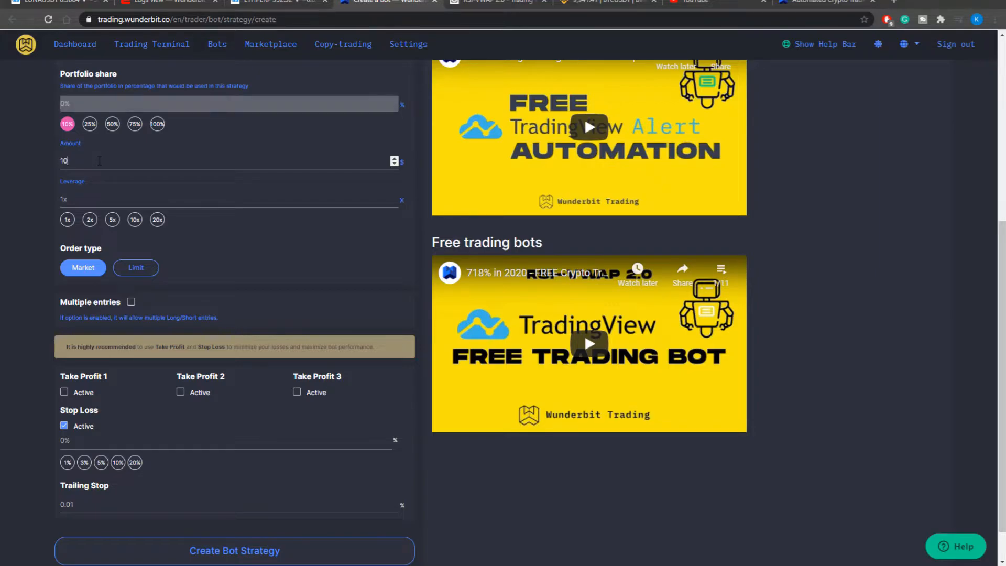
{"action": "type", "text": "0"}
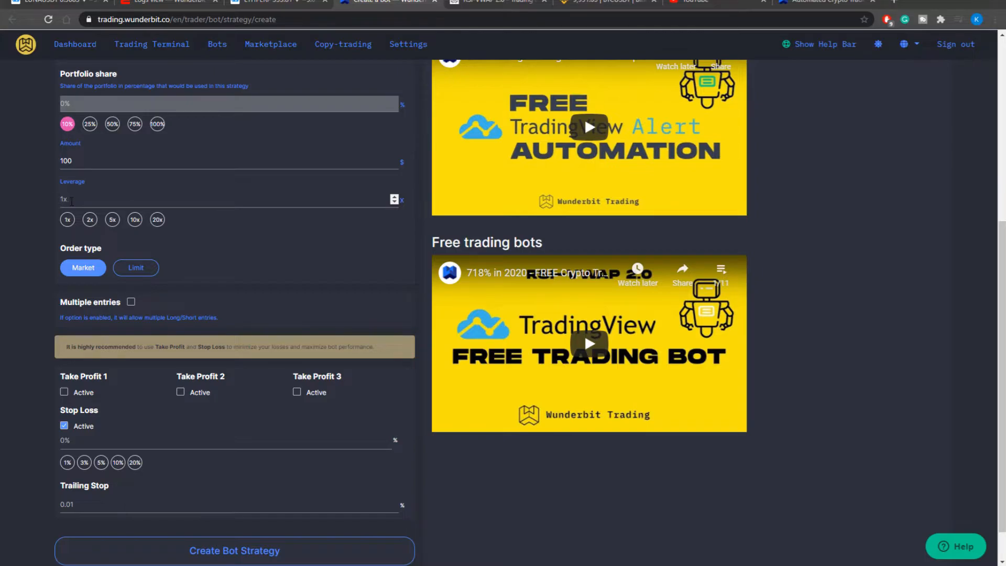
Set leverage to 3.5x, enable Take Profit 1 and disable the stop loss
{"action": "left_click", "coordinate": [67, 219]}
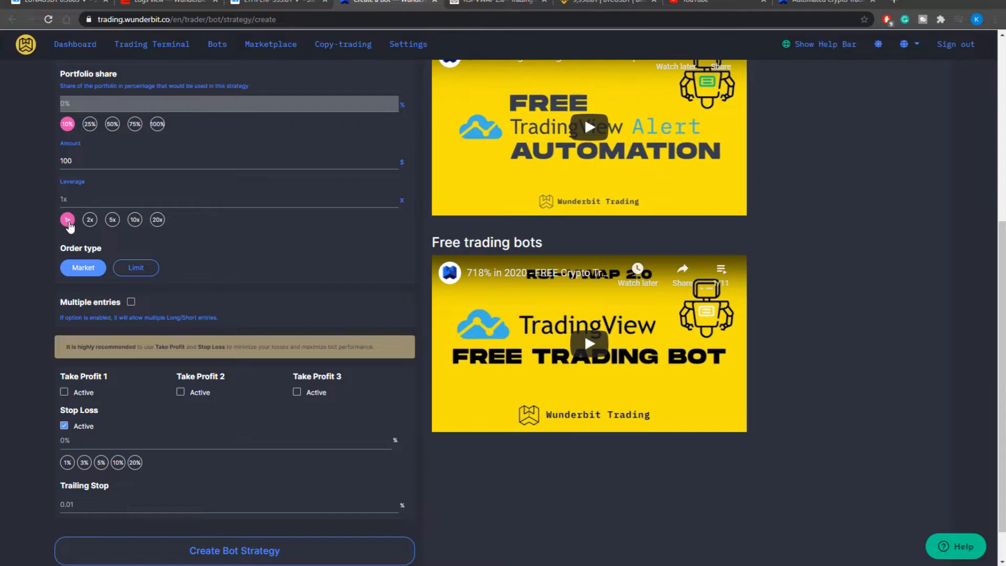
{"action": "left_click", "coordinate": [89, 219]}
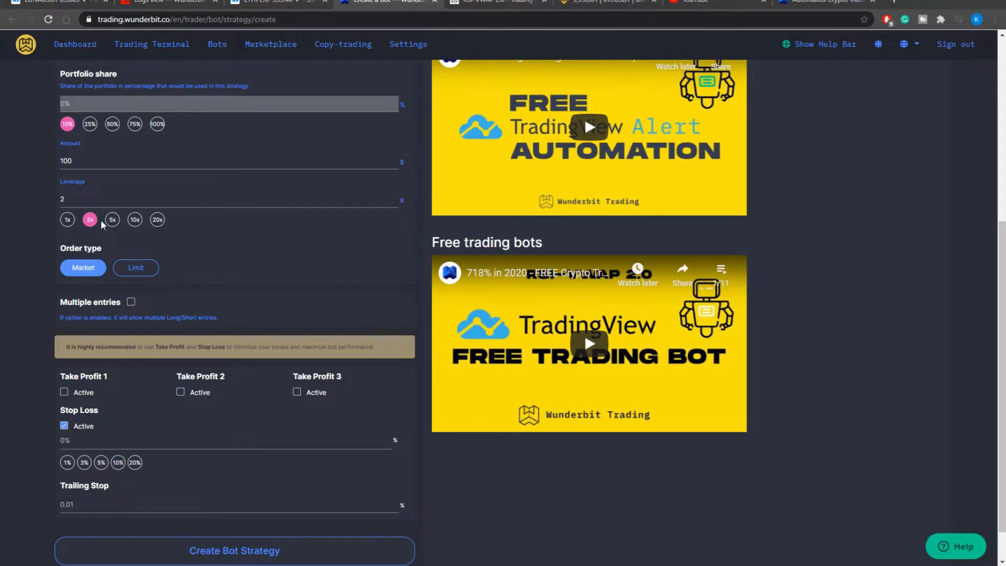
{"action": "left_click", "coordinate": [112, 219]}
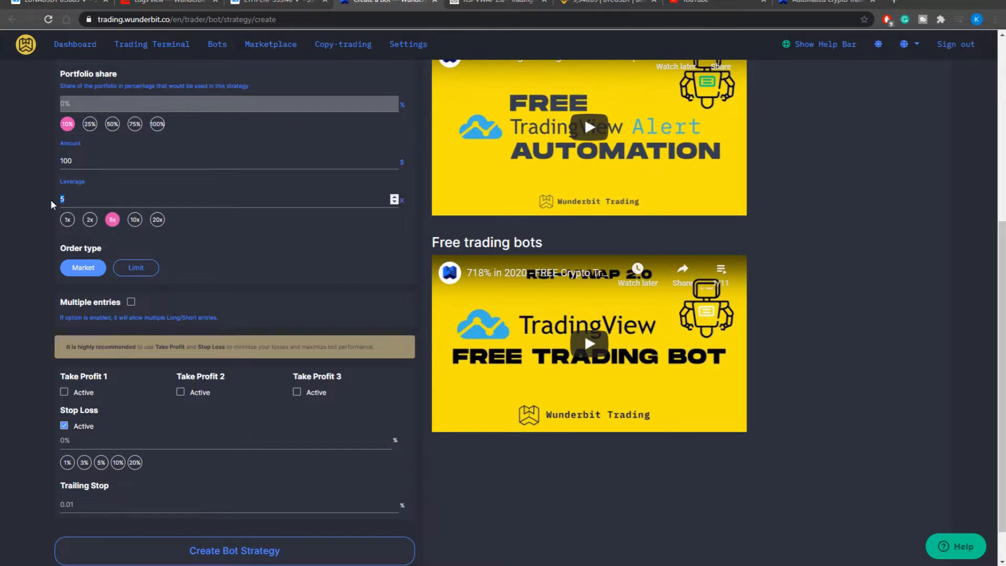
{"action": "type", "text": "3.5"}
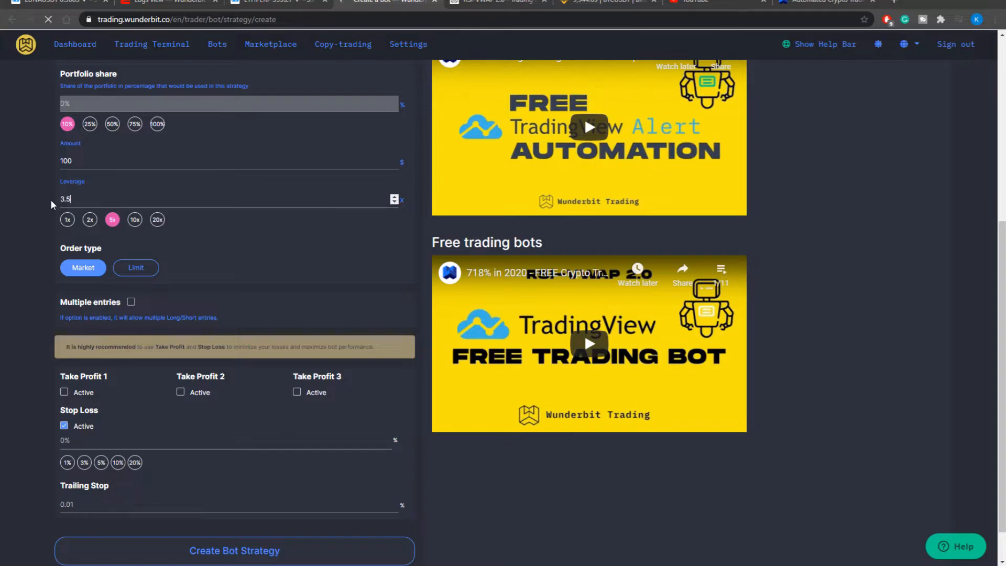
{"action": "left_click", "coordinate": [64, 390]}
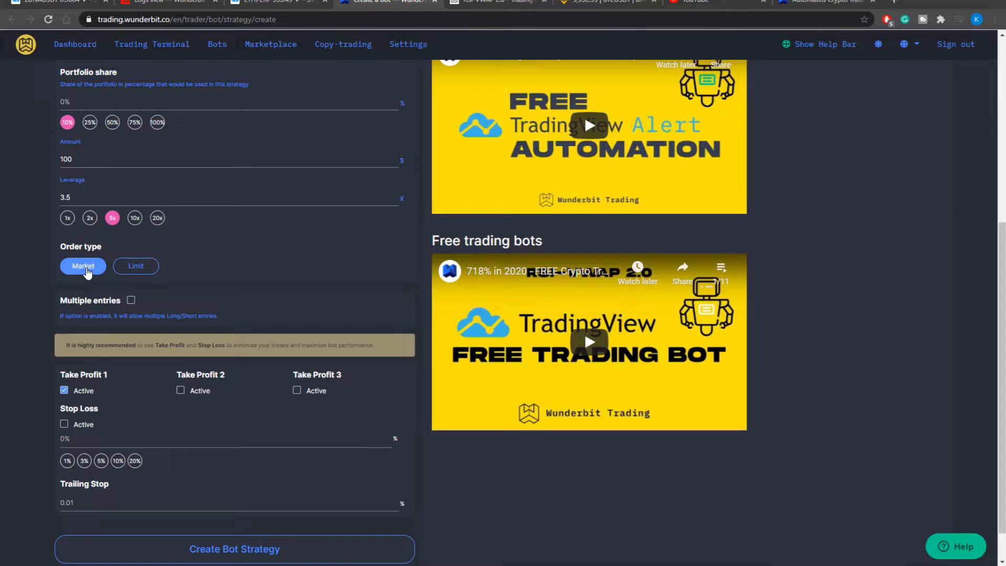
Switch to limit orders with the deviation based on the bid price
{"action": "left_click", "coordinate": [135, 265]}
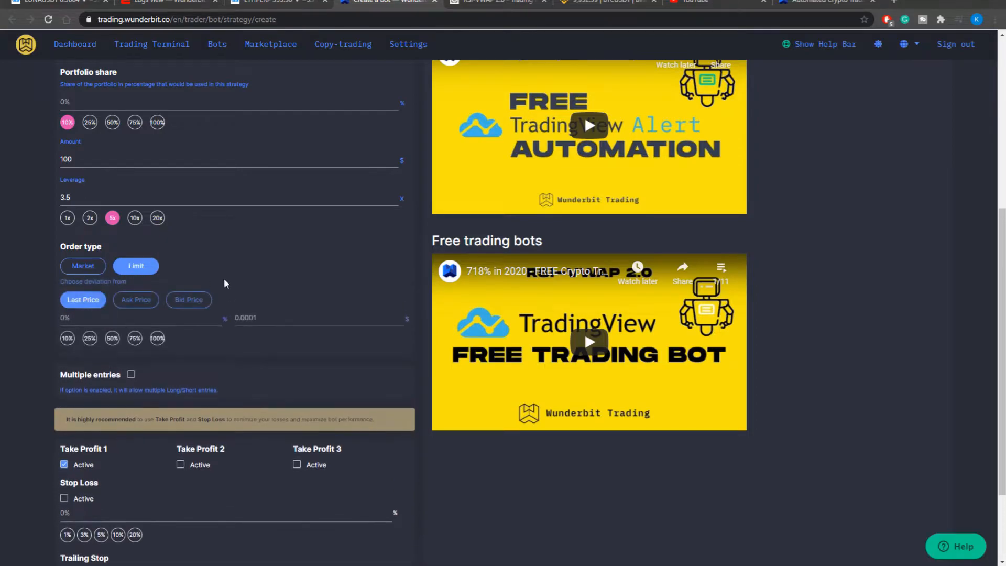
{"action": "mouse_move", "coordinate": [242, 285]}
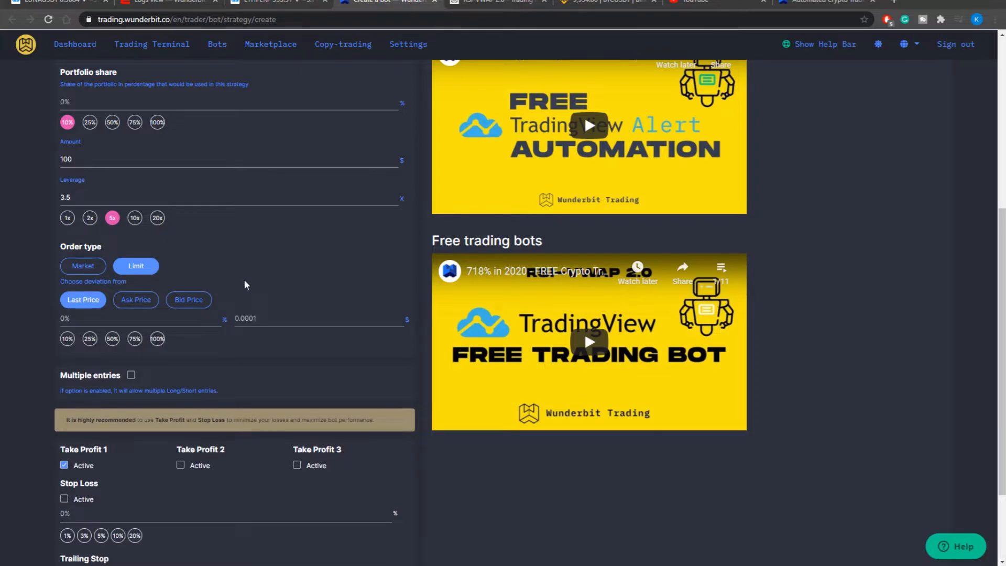
{"action": "mouse_move", "coordinate": [83, 299]}
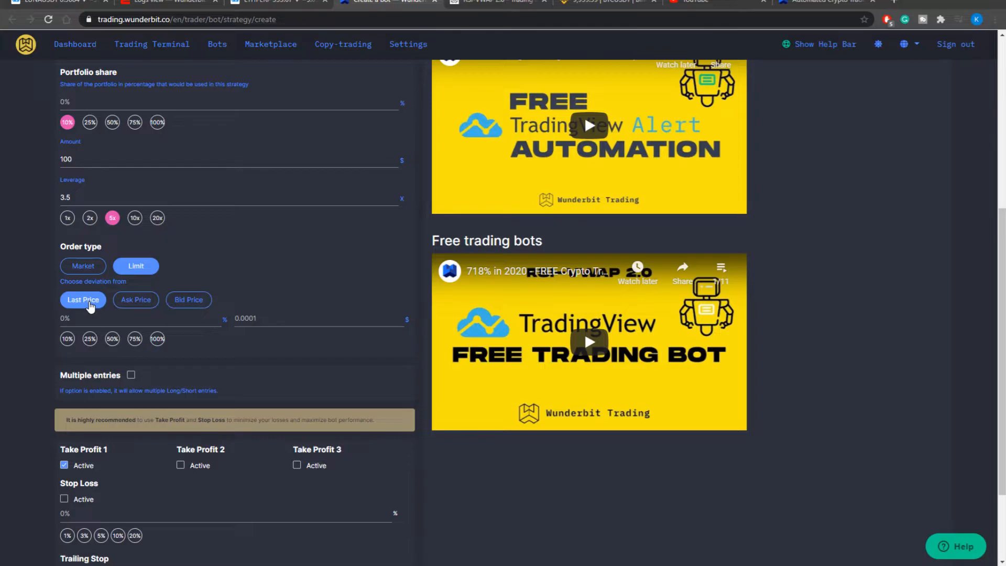
{"action": "left_click", "coordinate": [135, 300]}
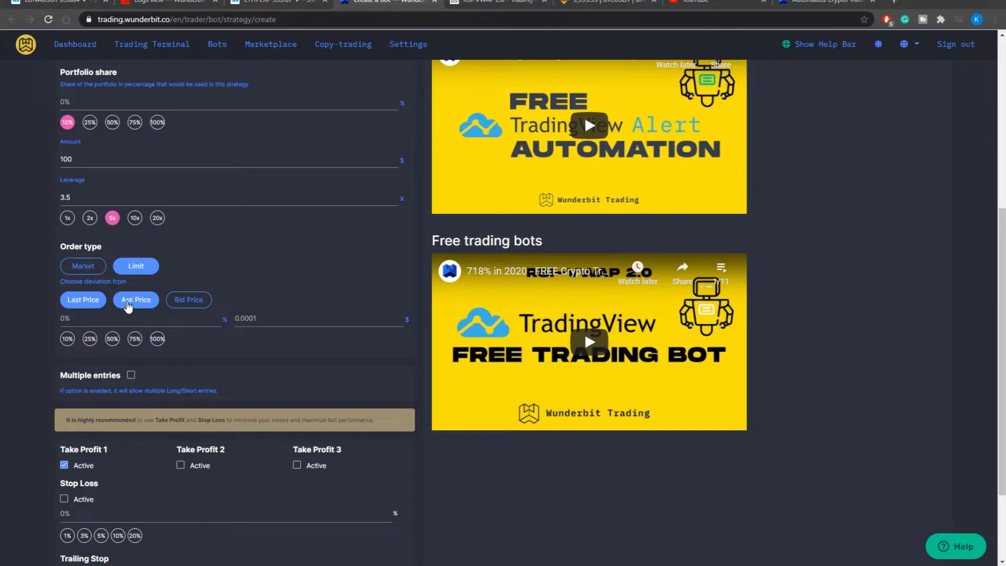
{"action": "left_click", "coordinate": [189, 300]}
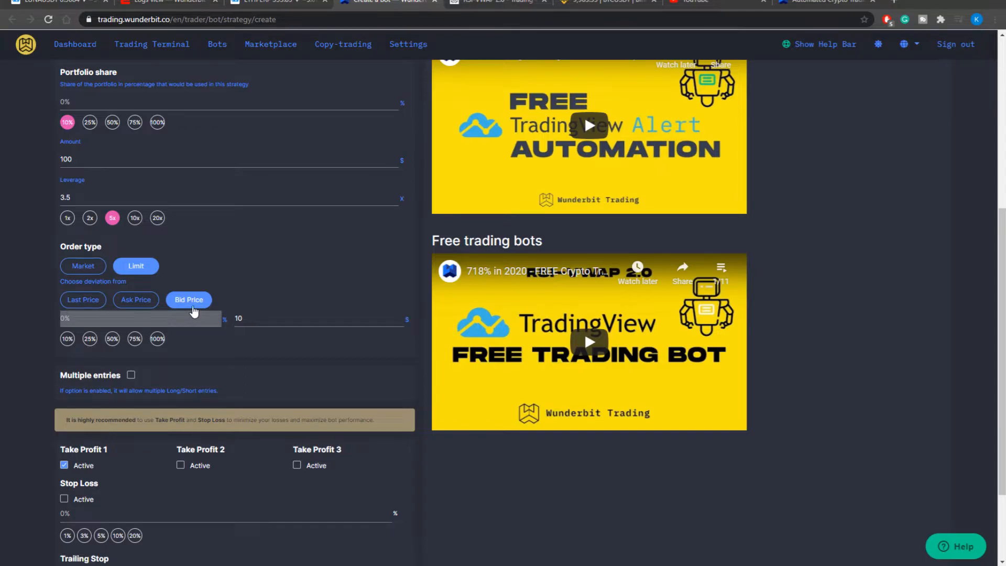
{"action": "mouse_move", "coordinate": [44, 324]}
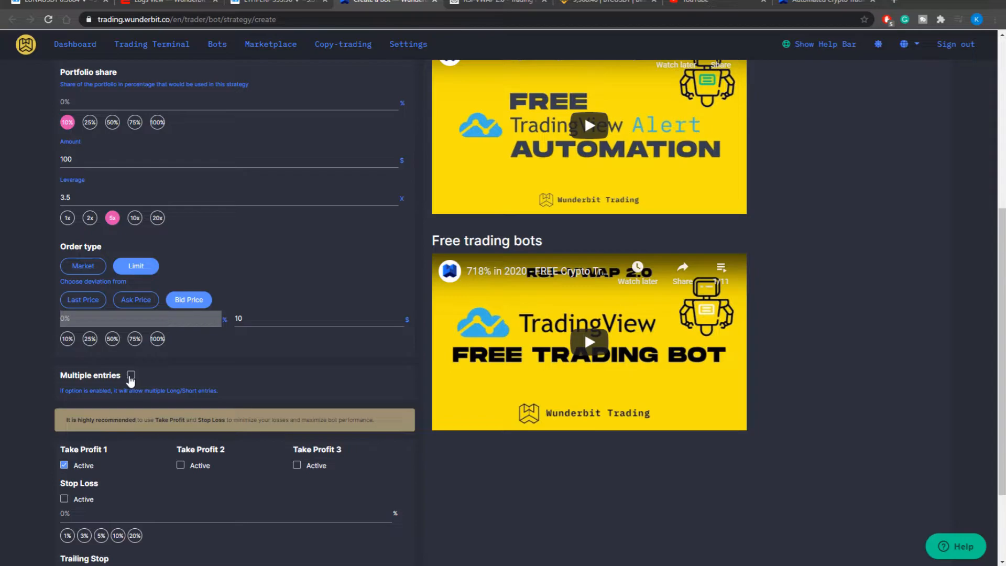
Enable multiple long entries, leaving Exit All unchecked
{"action": "left_click", "coordinate": [131, 375]}
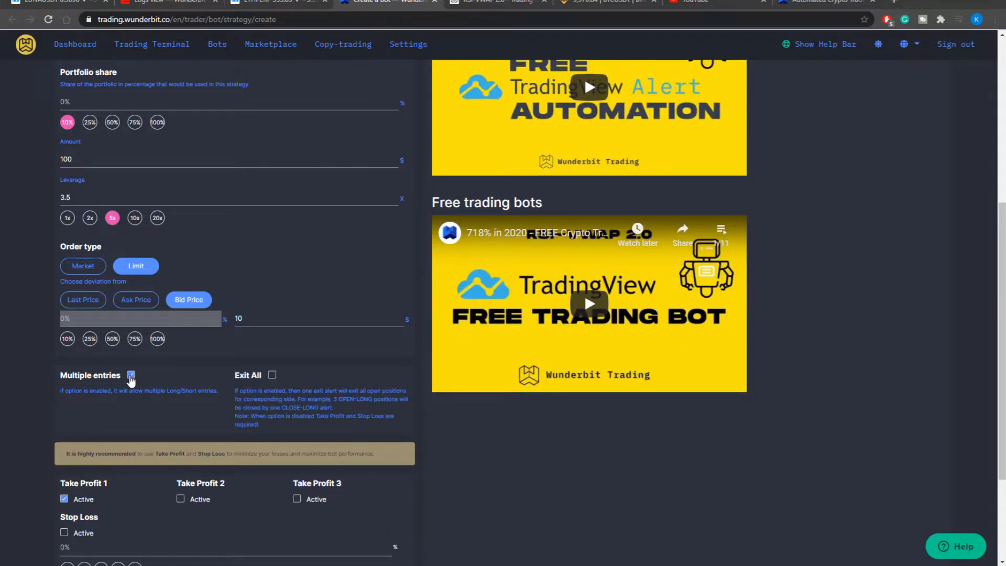
{"action": "left_click", "coordinate": [131, 376]}
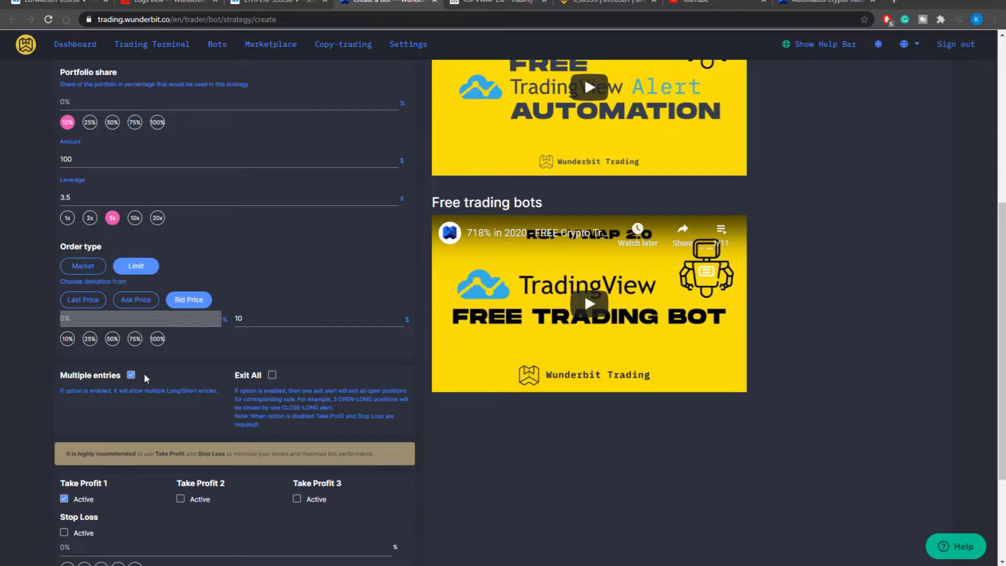
{"action": "mouse_move", "coordinate": [144, 379]}
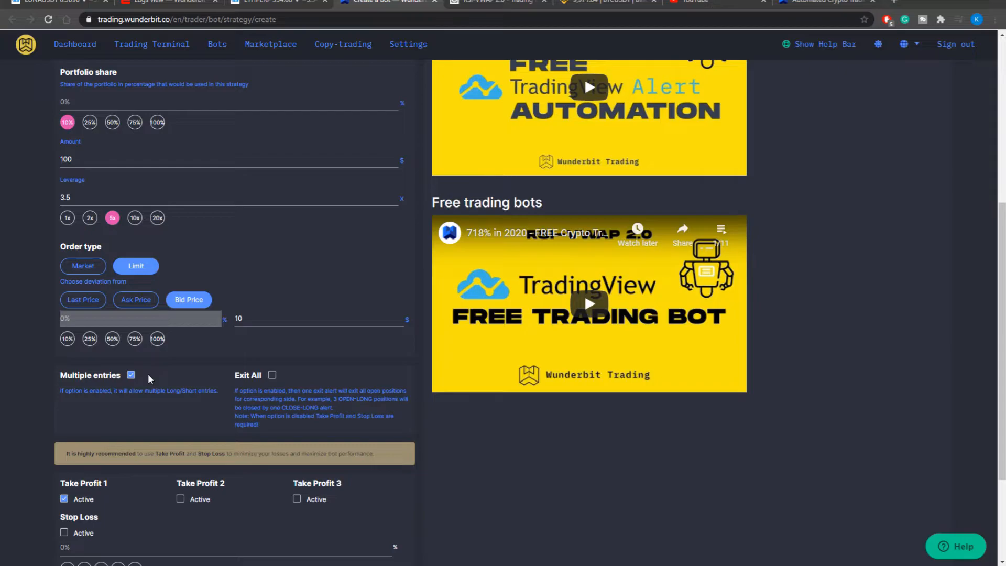
{"action": "mouse_move", "coordinate": [224, 380]}
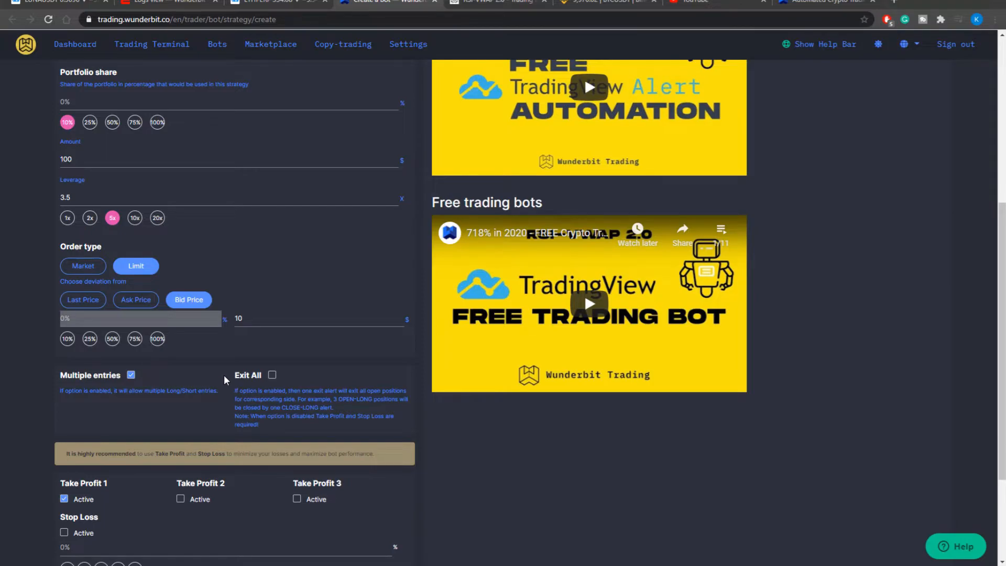
{"action": "mouse_move", "coordinate": [327, 377]}
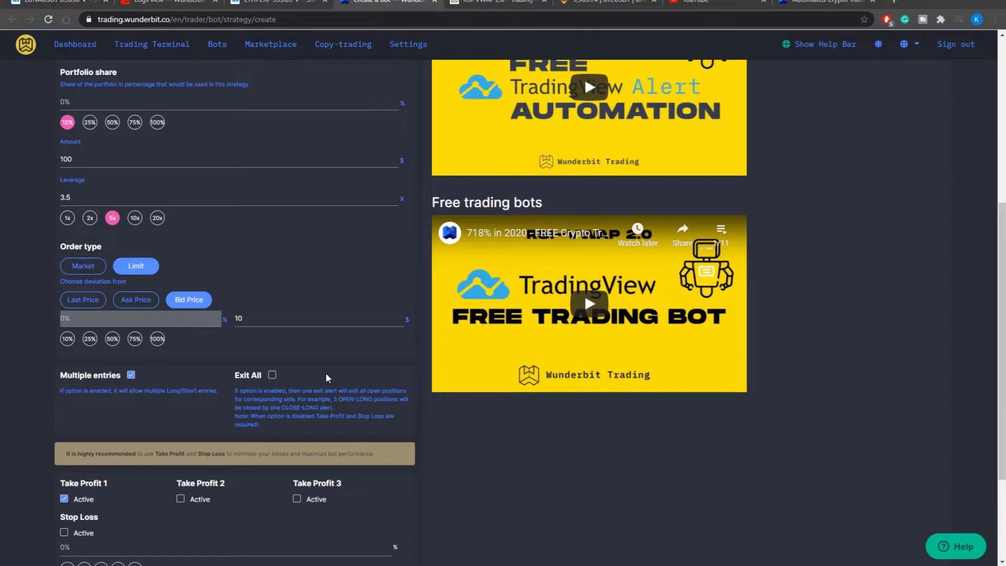
{"action": "scroll", "scroll_direction": "down", "scroll_amount": 3}
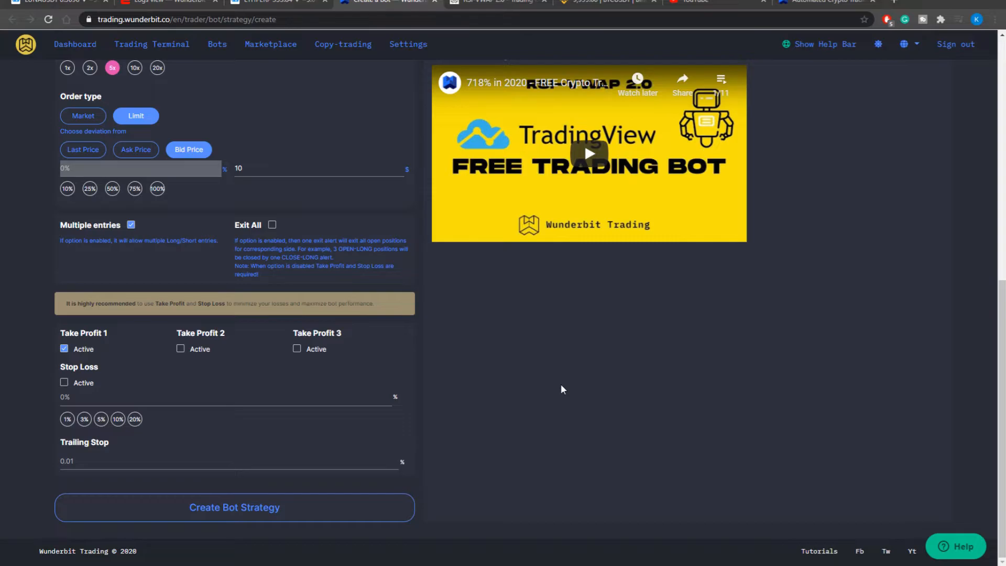
{"action": "mouse_move", "coordinate": [565, 396]}
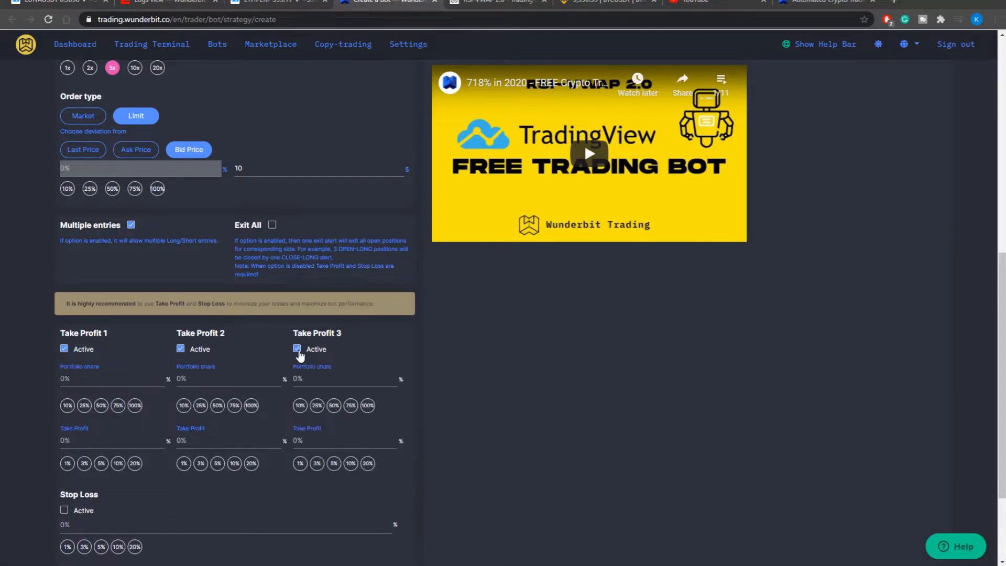
Give the first take profit a 50% share at 3% and the second a 5% target
{"action": "left_click", "coordinate": [101, 405]}
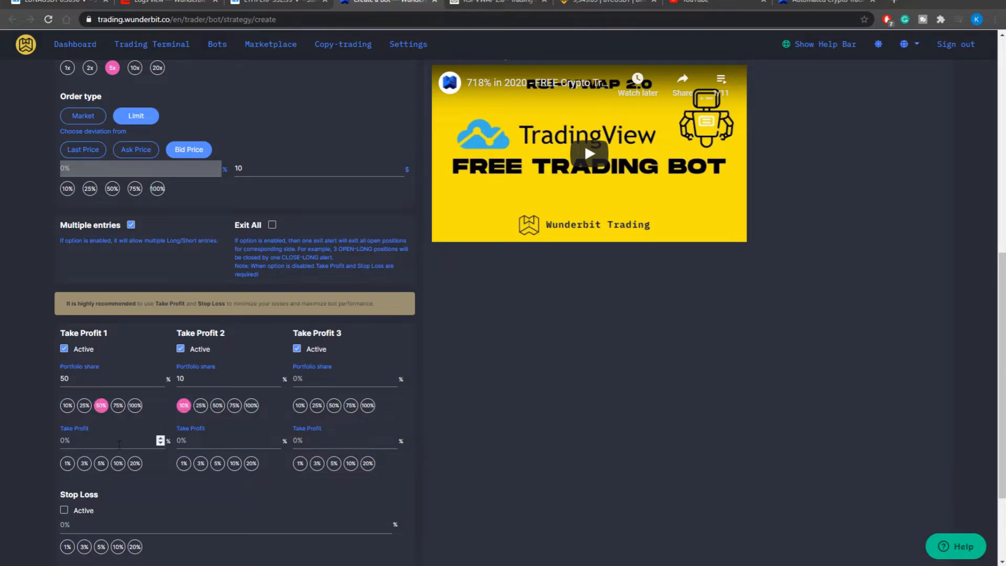
{"action": "left_click", "coordinate": [83, 463]}
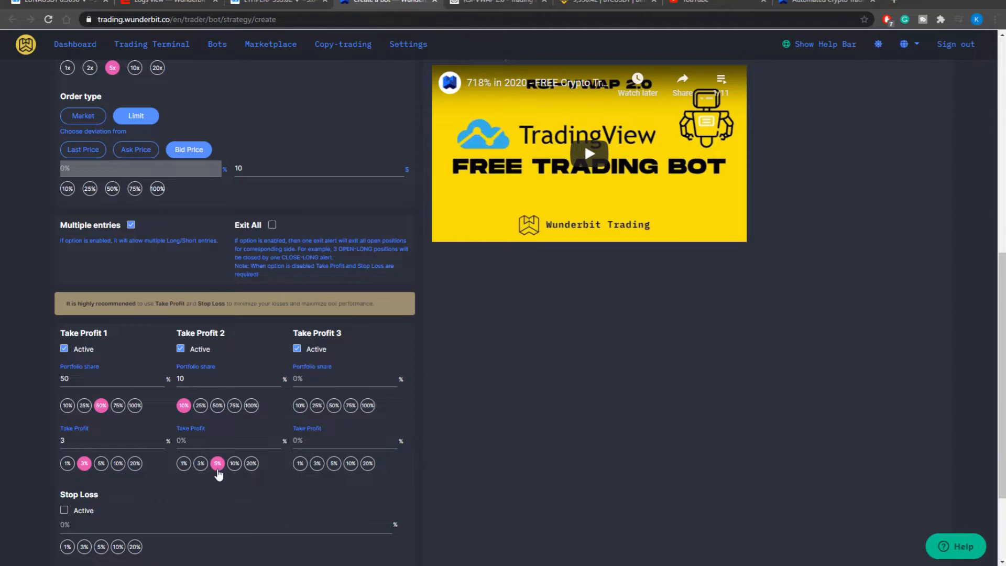
{"action": "left_click", "coordinate": [217, 464]}
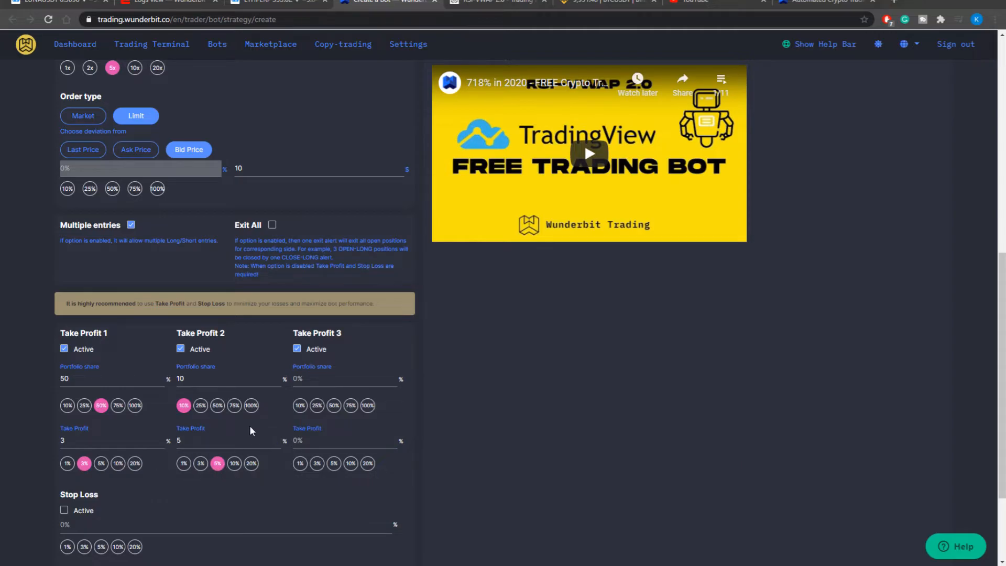
{"action": "mouse_move", "coordinate": [238, 422]}
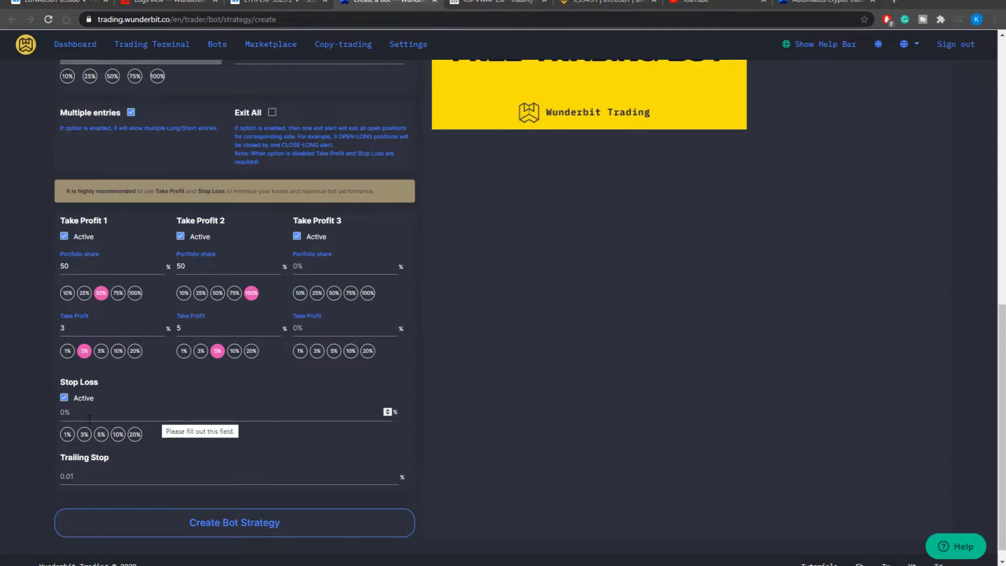
Try the stop loss presets 3%, 10%, 5% before settling on 1.5%
{"action": "left_click", "coordinate": [83, 434]}
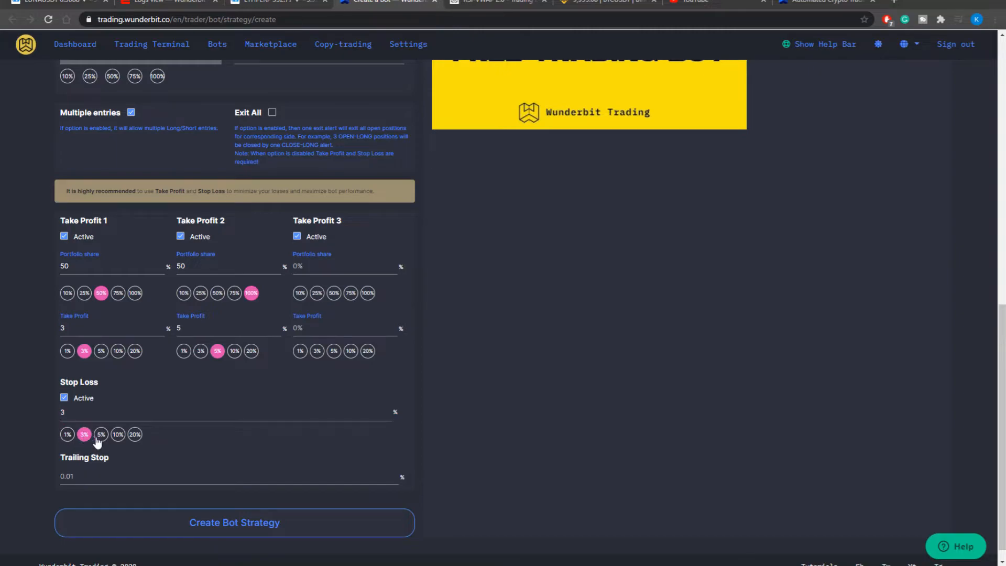
{"action": "left_click", "coordinate": [117, 434]}
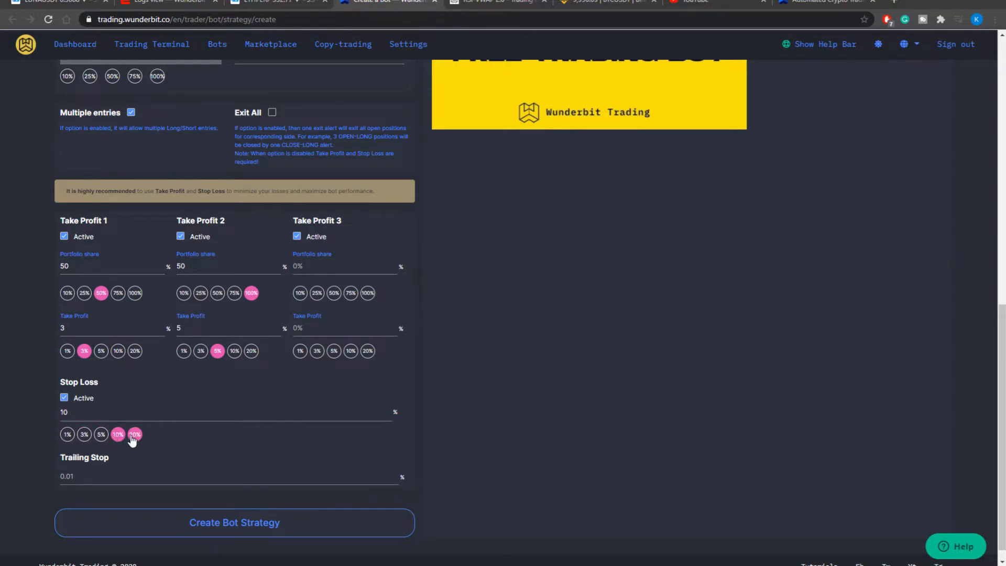
{"action": "left_click", "coordinate": [101, 434]}
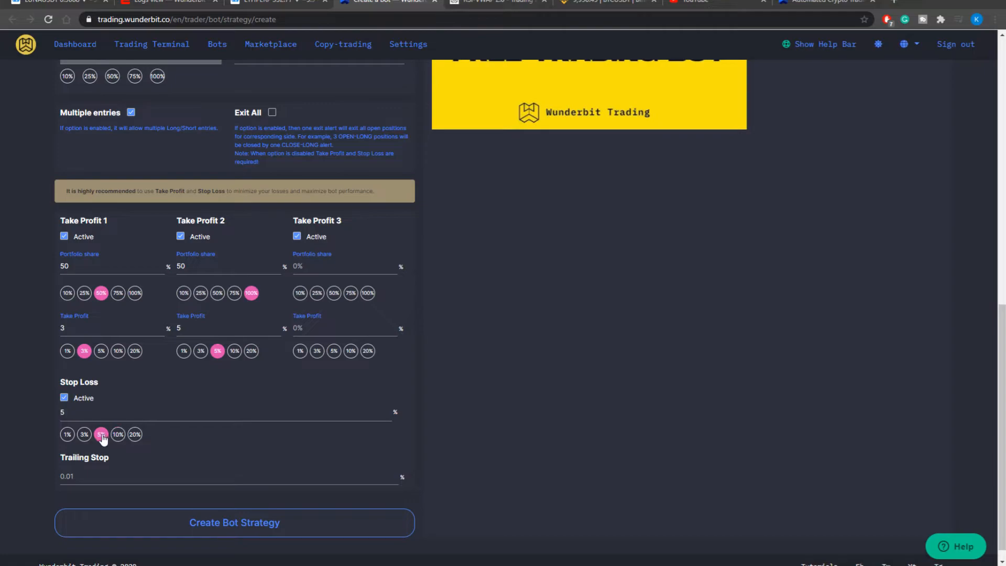
{"action": "left_click", "coordinate": [67, 434]}
{"action": "type", "text": "1.5"}
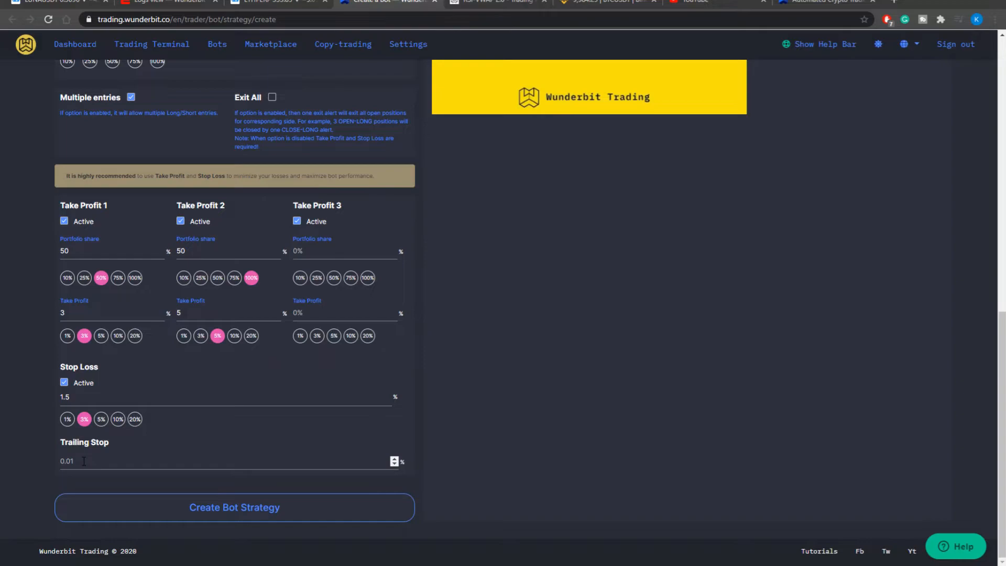
Replace the trailing stop value 0.01 with 1
{"action": "type", "text": "1"}
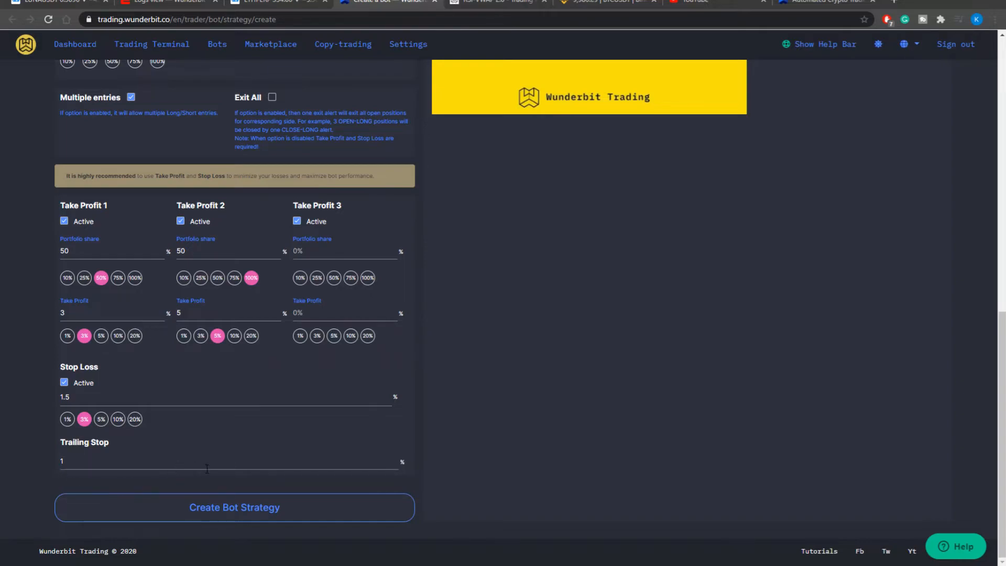
{"action": "mouse_move", "coordinate": [434, 489]}
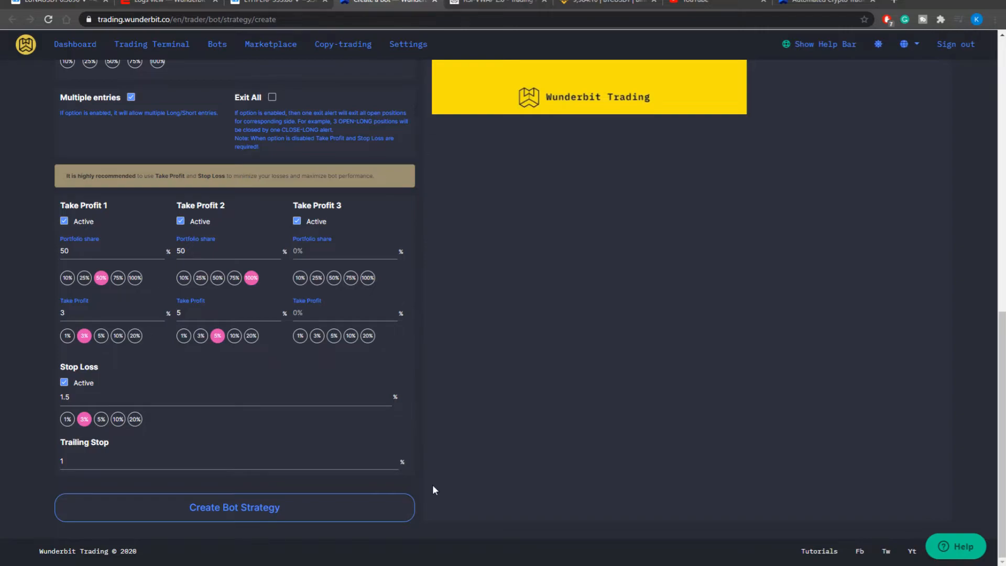
{"action": "mouse_move", "coordinate": [427, 463]}
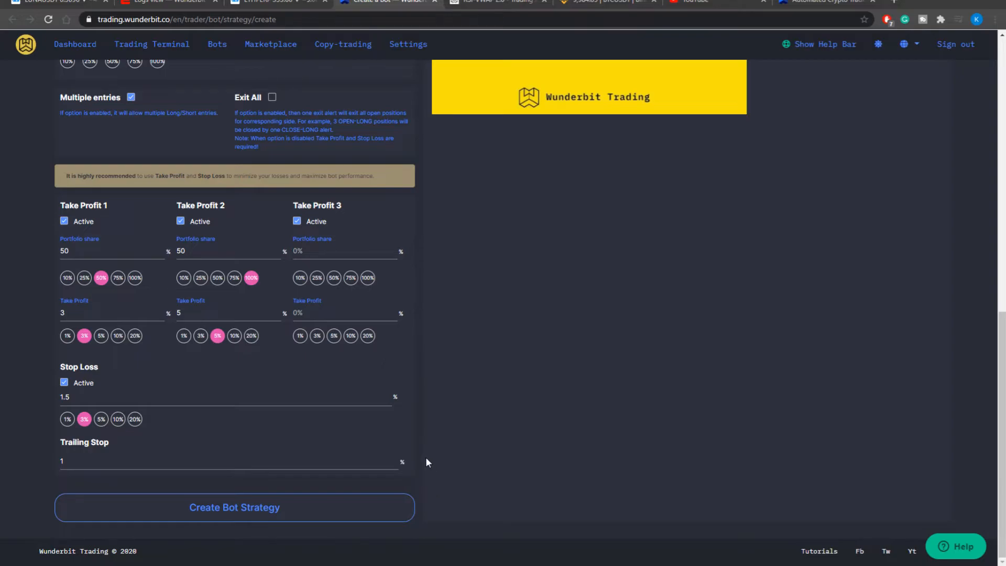
{"action": "mouse_move", "coordinate": [428, 456]}
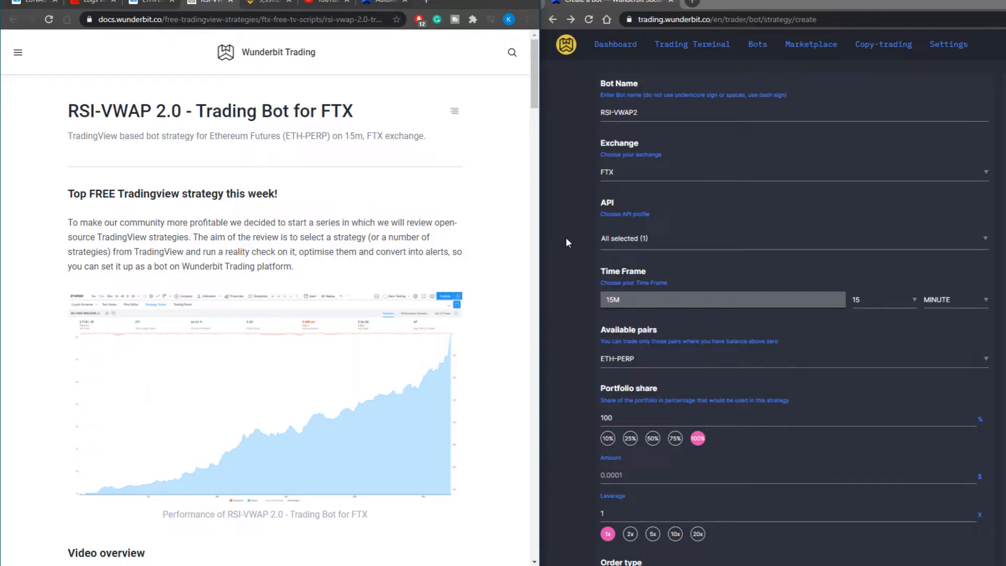
{"action": "mouse_move", "coordinate": [570, 238]}
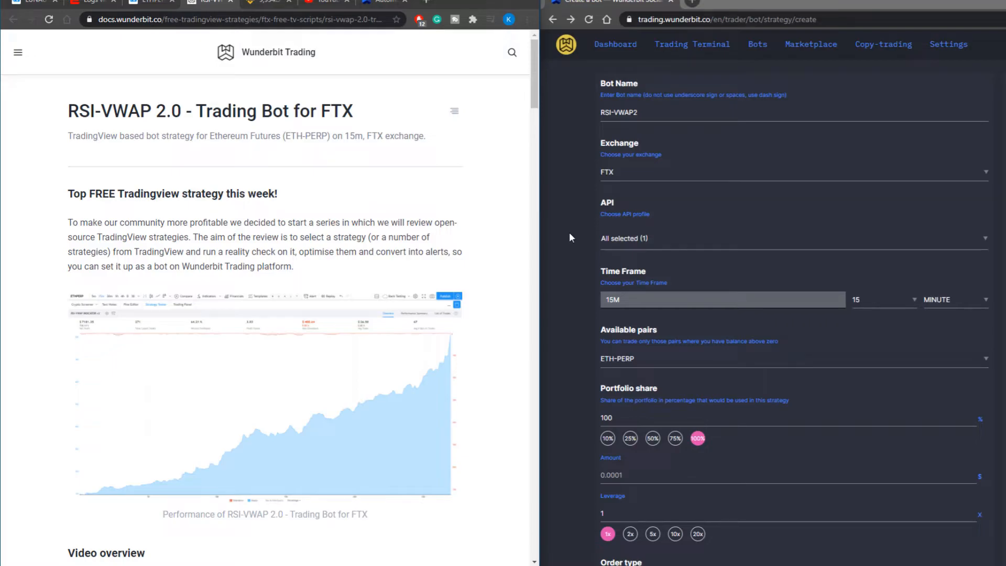
{"action": "mouse_move", "coordinate": [475, 207]}
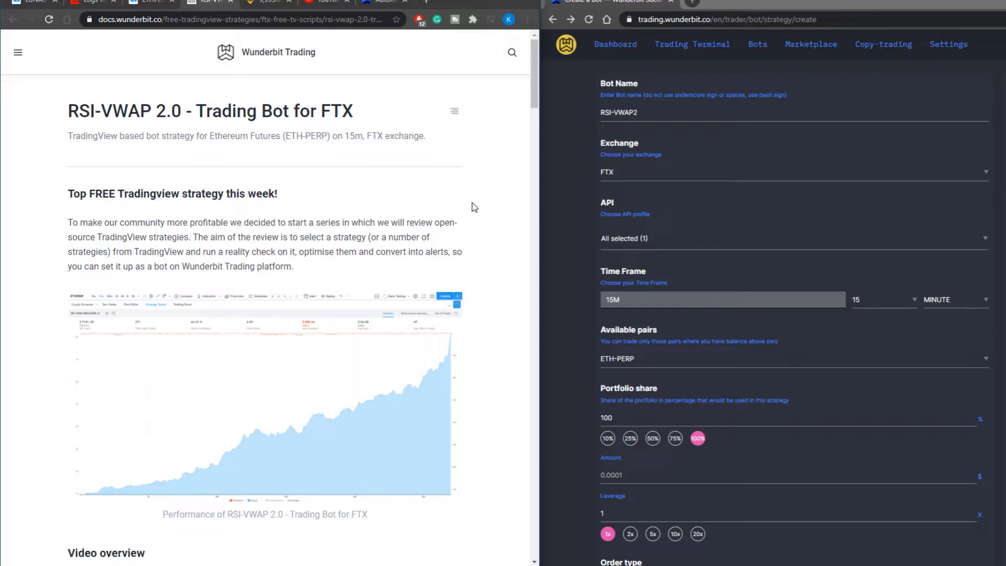
Scroll the RSI-VWAP 2.0 docs page to the settings table and script code block
{"action": "scroll", "scroll_direction": "down", "scroll_amount": 3}
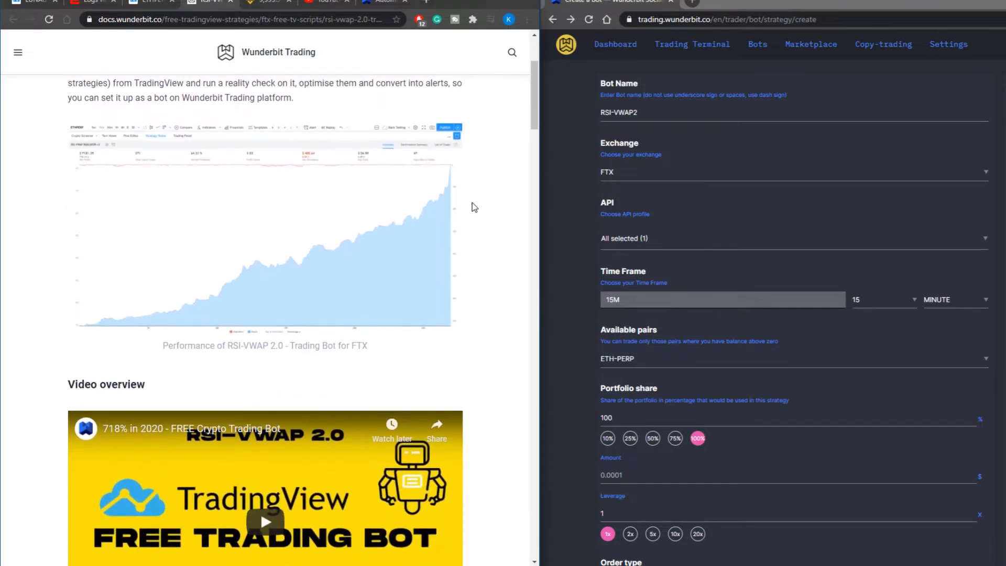
{"action": "scroll", "scroll_direction": "down", "scroll_amount": 3}
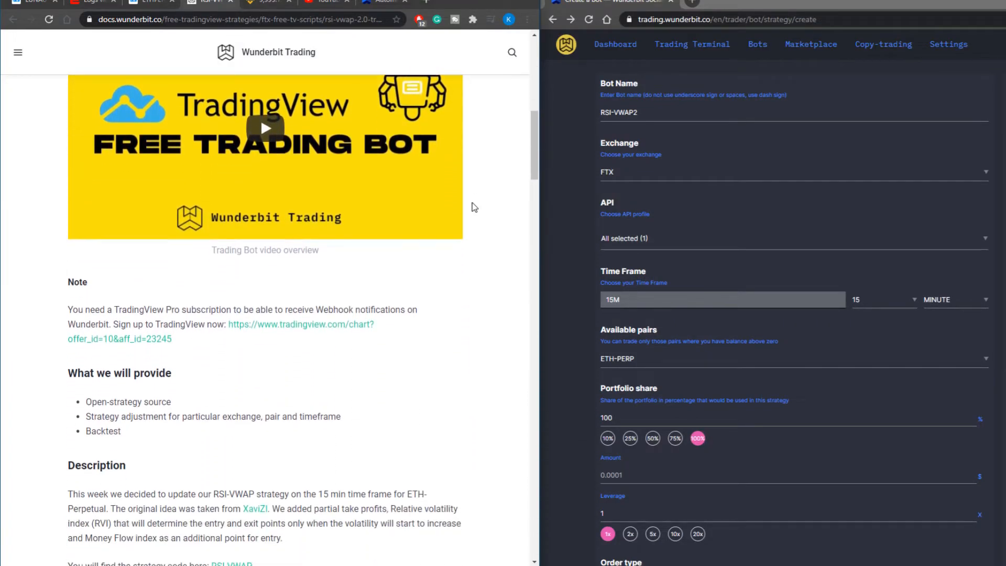
{"action": "scroll", "scroll_direction": "down", "scroll_amount": 3}
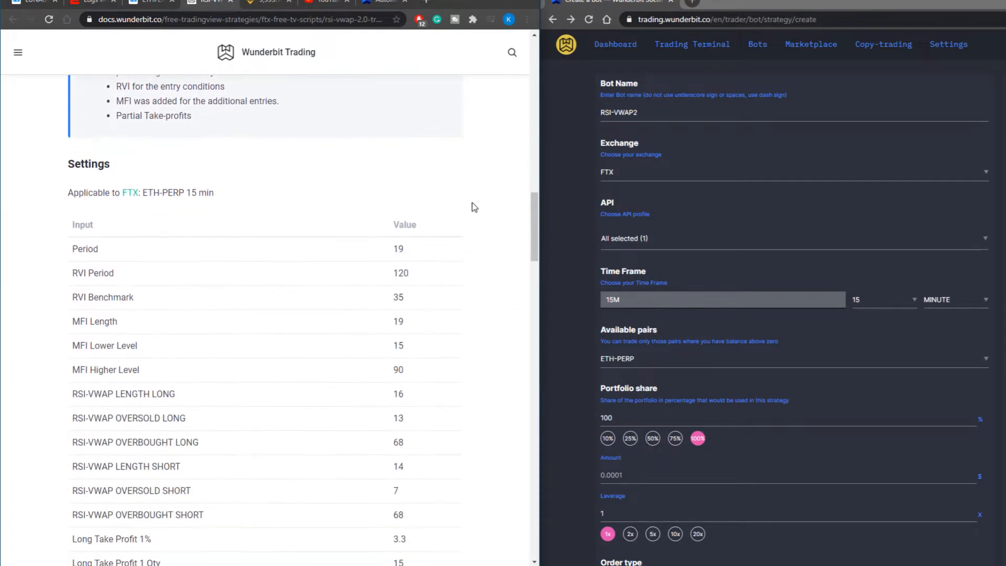
{"action": "scroll", "scroll_direction": "down", "scroll_amount": 3}
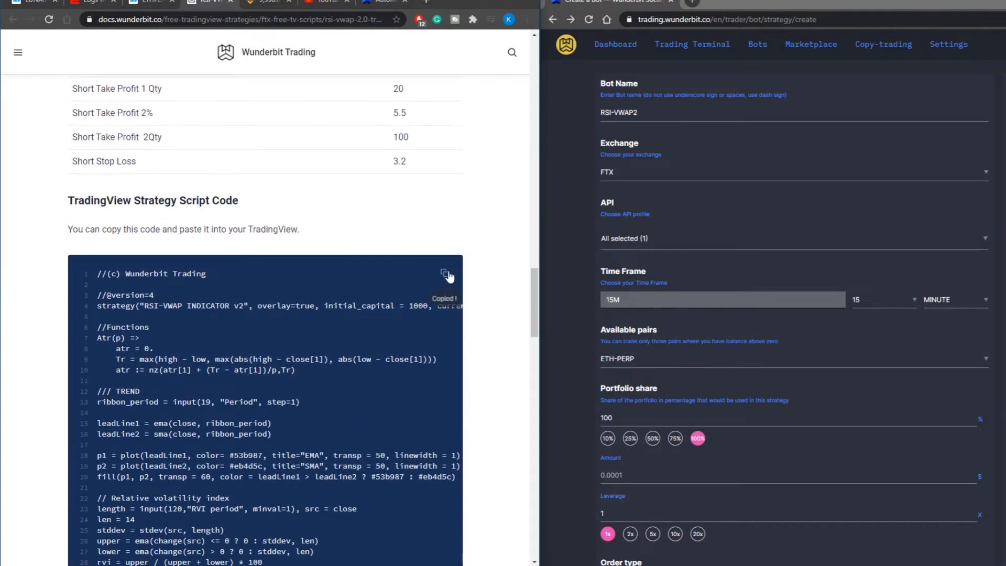
{"action": "scroll", "scroll_direction": "up", "scroll_amount": 3}
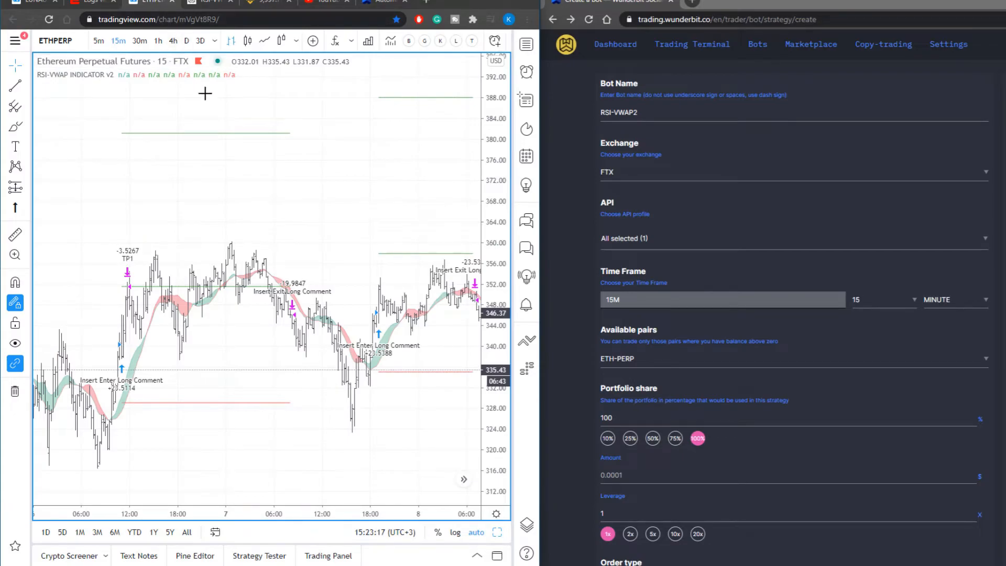
{"action": "mouse_move", "coordinate": [236, 194]}
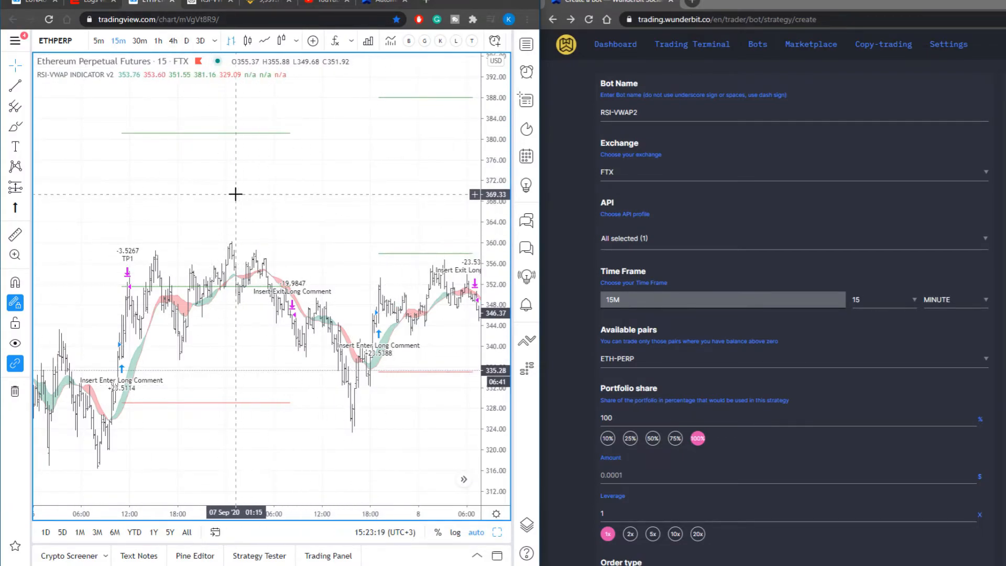
{"action": "mouse_move", "coordinate": [370, 207]}
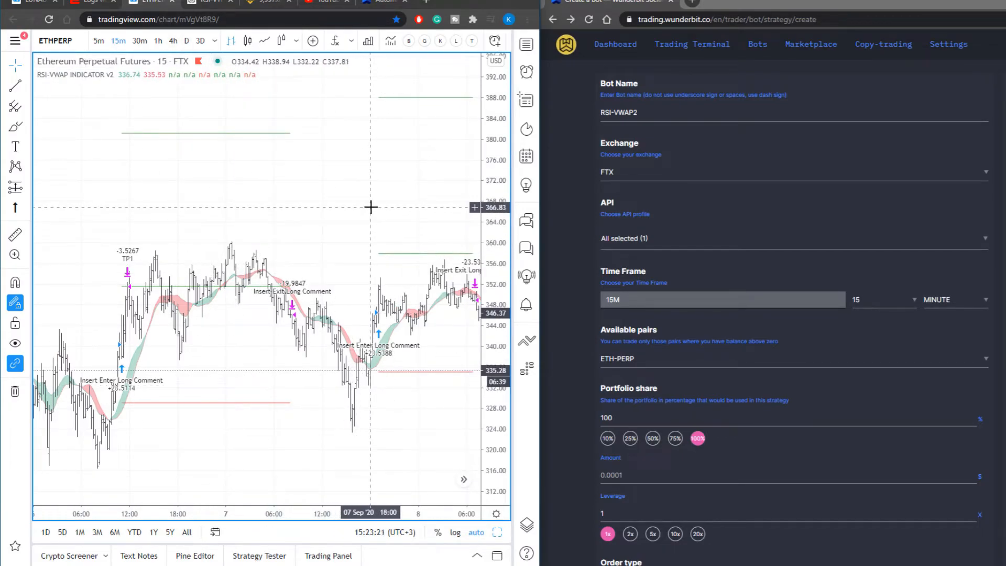
{"action": "mouse_move", "coordinate": [392, 202]}
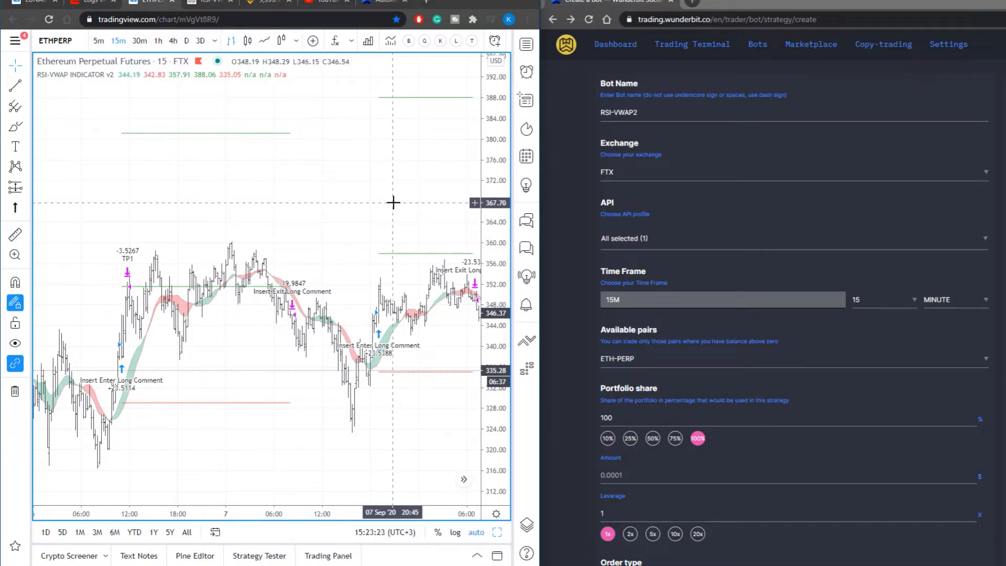
{"action": "mouse_move", "coordinate": [430, 205]}
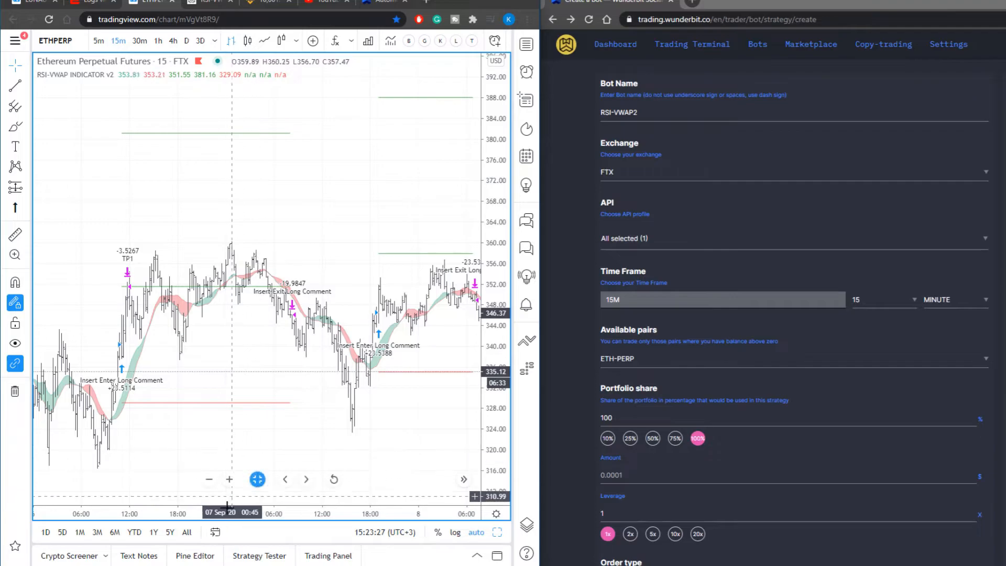
Show the RSI-VWAP v2 script's entry and exit calls in the Pine Editor beneath the ETHPERP chart
{"action": "left_click", "coordinate": [195, 236]}
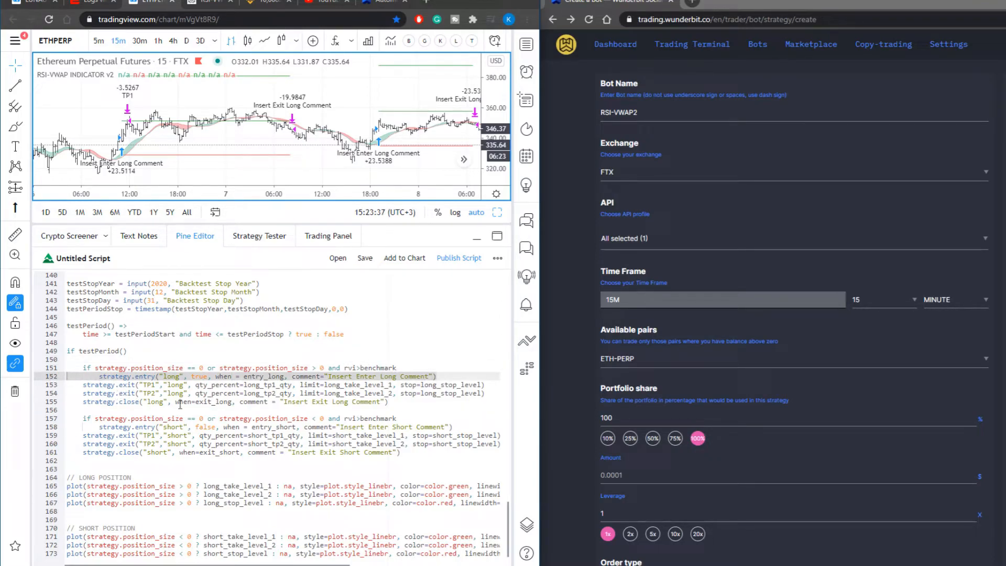
{"action": "left_click", "coordinate": [193, 402]}
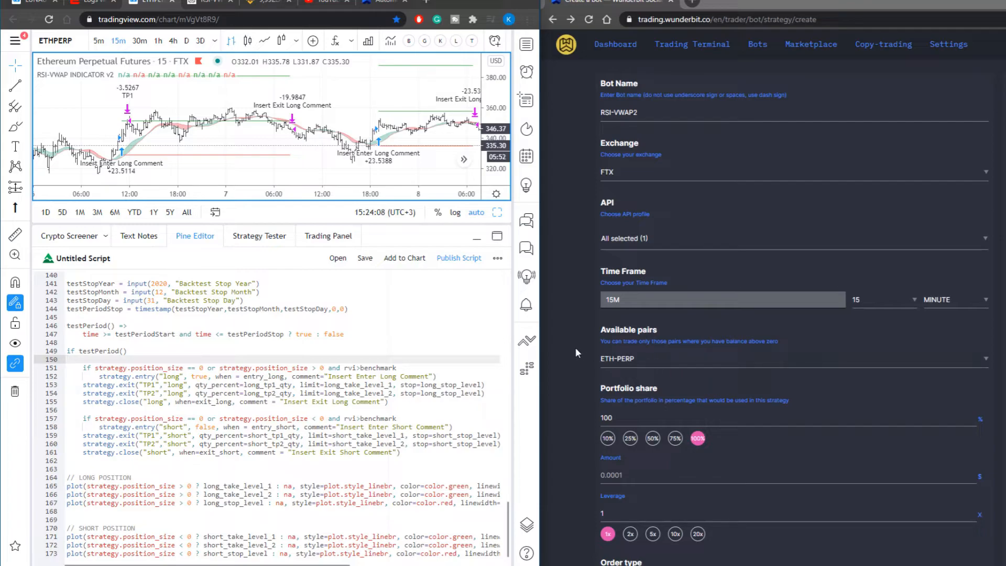
Mark Take Profit 1 and Take Profit 2 as Active on the RSI-VWAP2 bot form
{"action": "scroll", "scroll_direction": "down", "scroll_amount": 3}
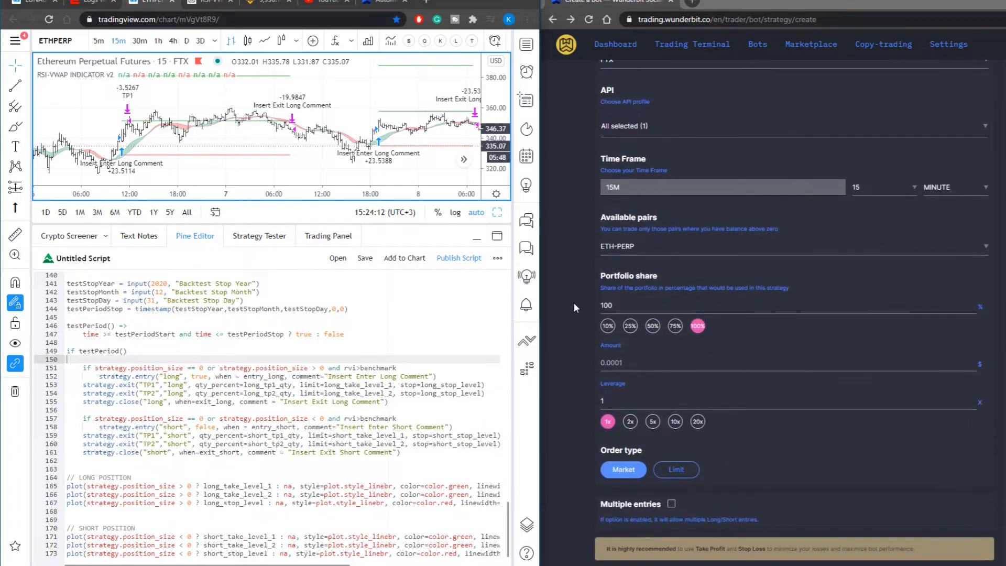
{"action": "scroll", "scroll_direction": "down", "scroll_amount": 3}
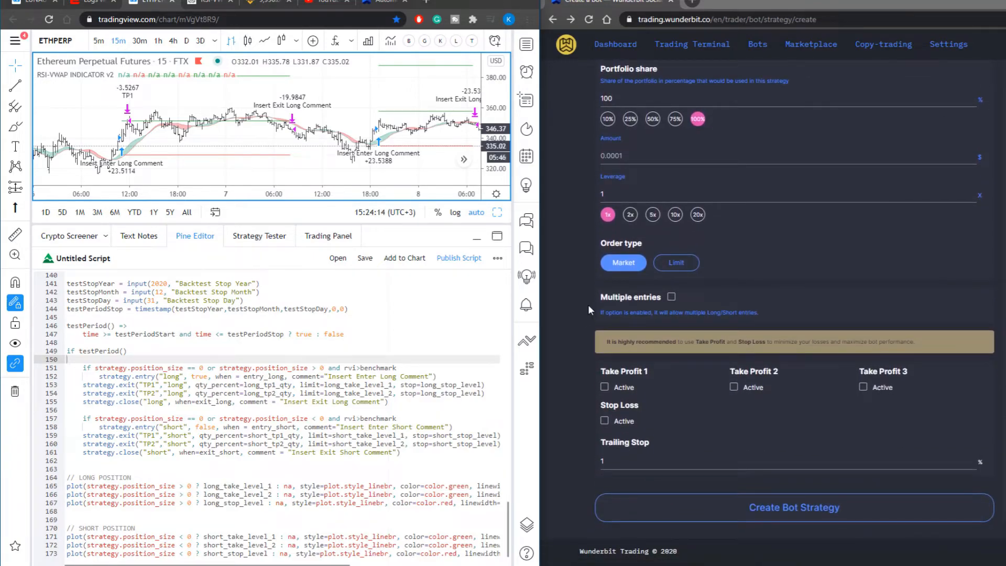
{"action": "left_click", "coordinate": [604, 388]}
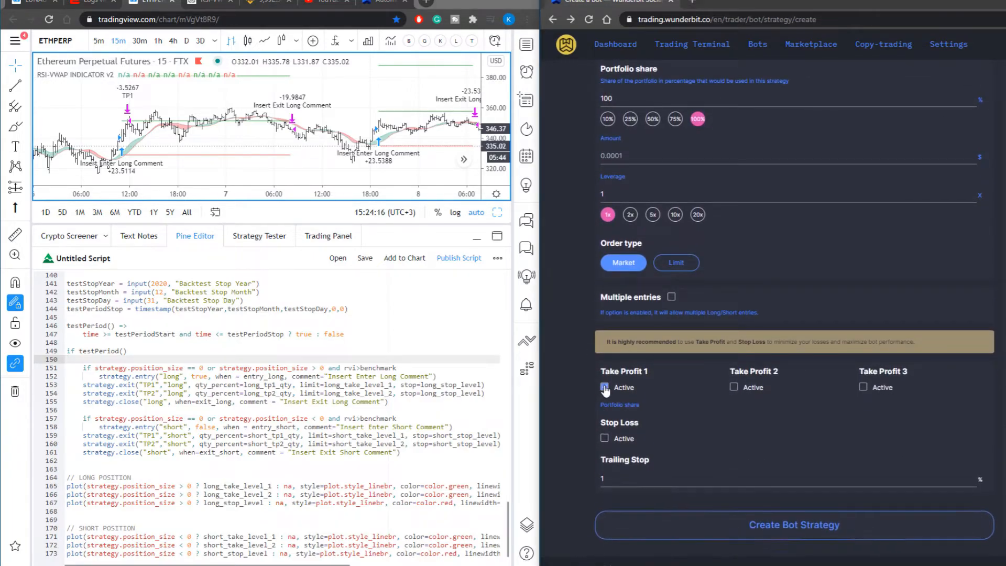
{"action": "left_click", "coordinate": [604, 387]}
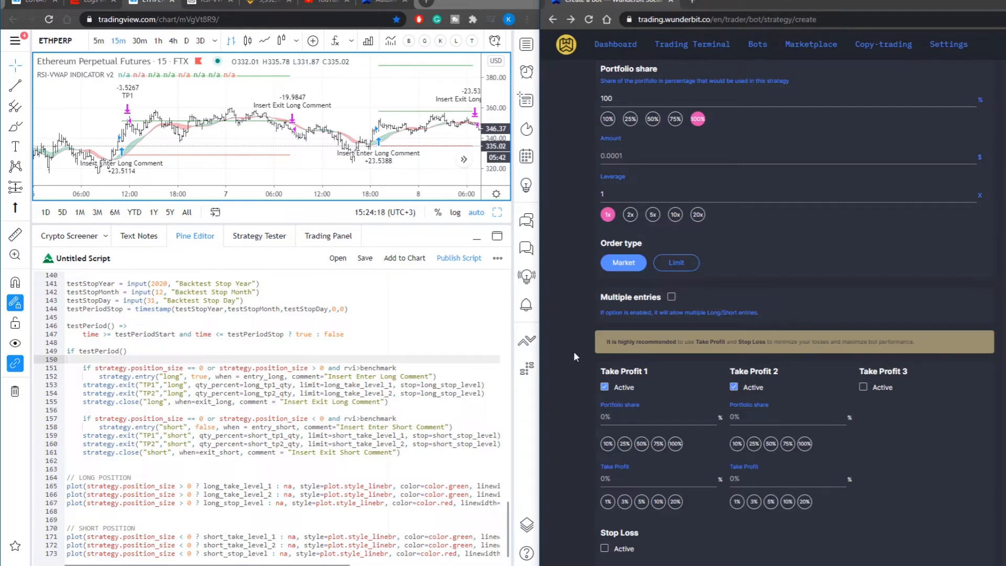
{"action": "scroll", "scroll_direction": "down", "scroll_amount": 3}
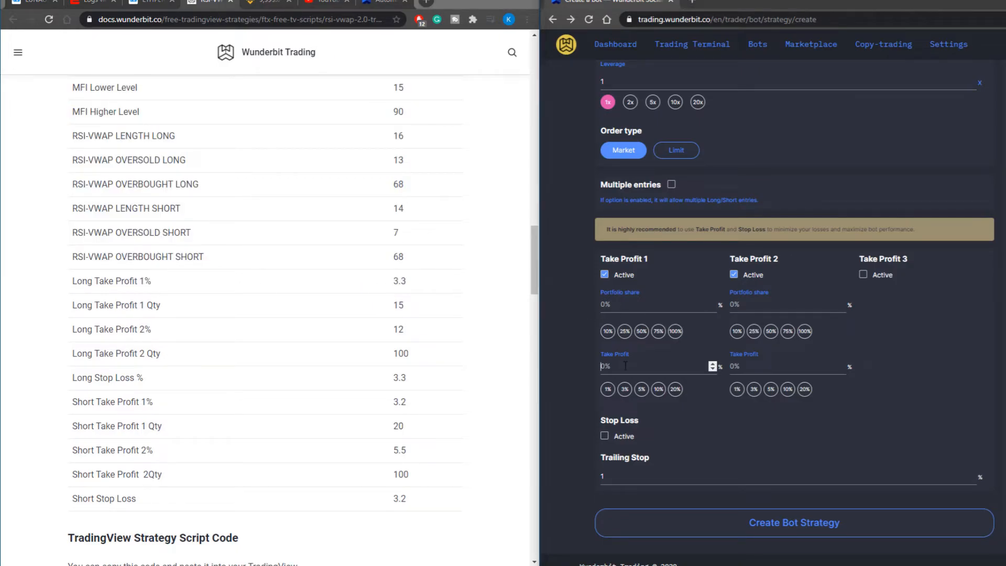
Set TP1 to 3.3%, give TP2 the remaining 85% at 12%, and select stop loss 3.3 from the docs
{"action": "type", "text": "3.3"}
{"action": "left_click", "coordinate": [662, 303]}
{"action": "type", "text": "15"}
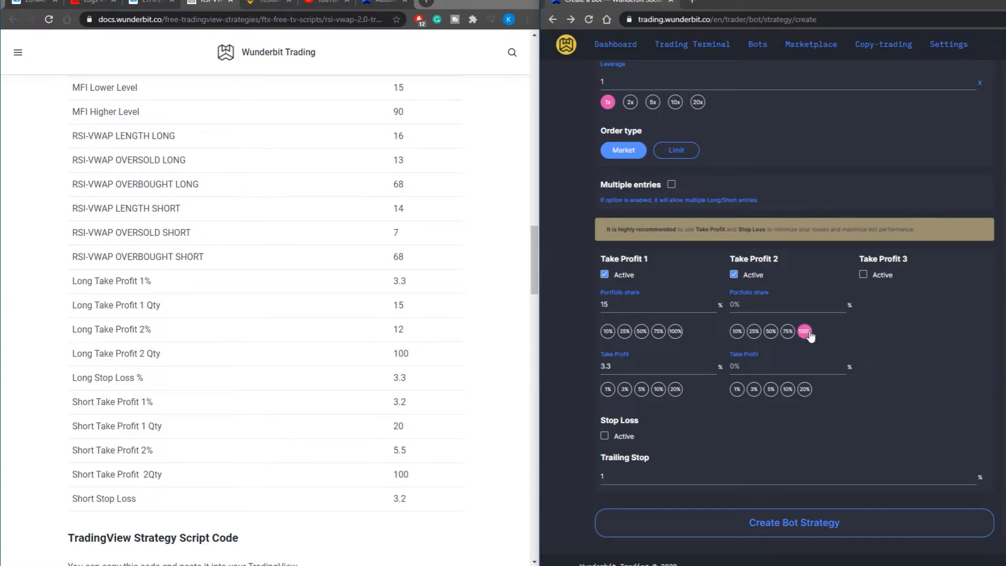
{"action": "left_click", "coordinate": [804, 332]}
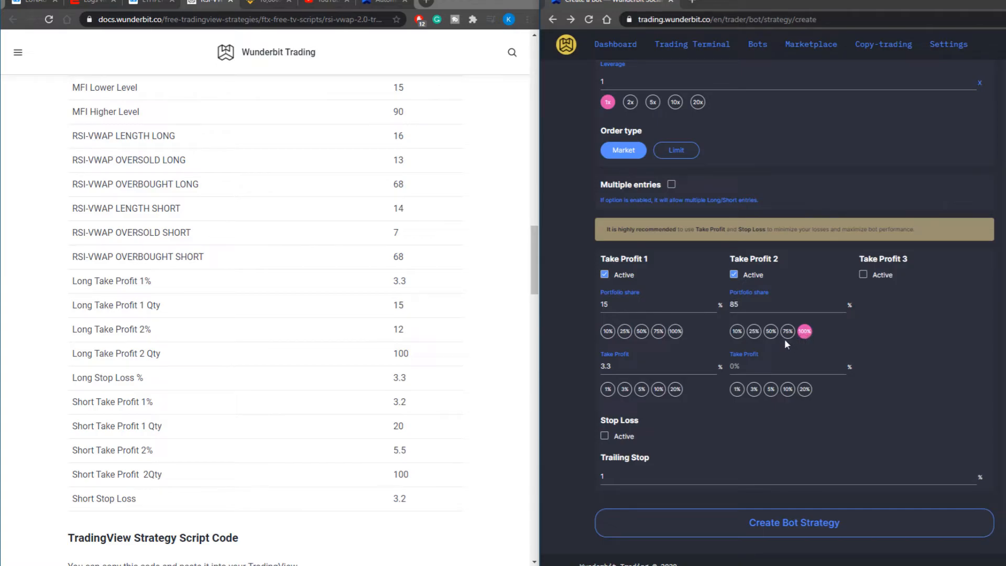
{"action": "double_click", "coordinate": [398, 330]}
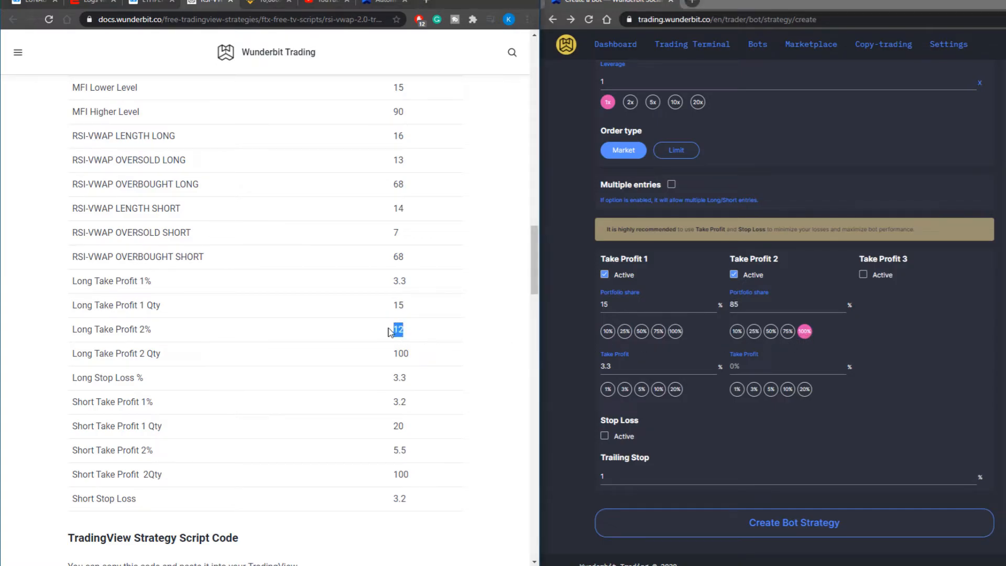
{"action": "type", "text": "12"}
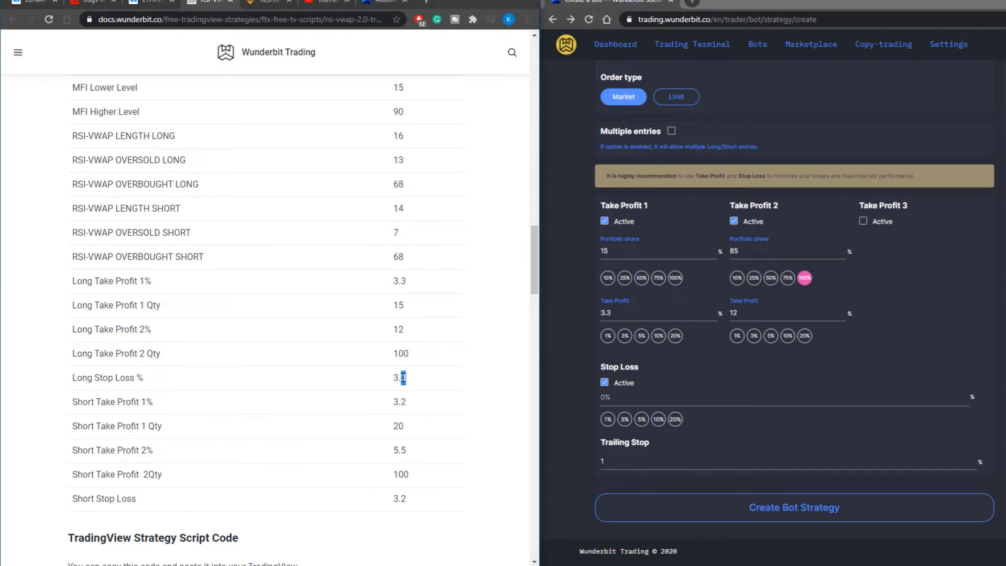
{"action": "double_click", "coordinate": [398, 377]}
{"action": "type", "text": "3.3"}
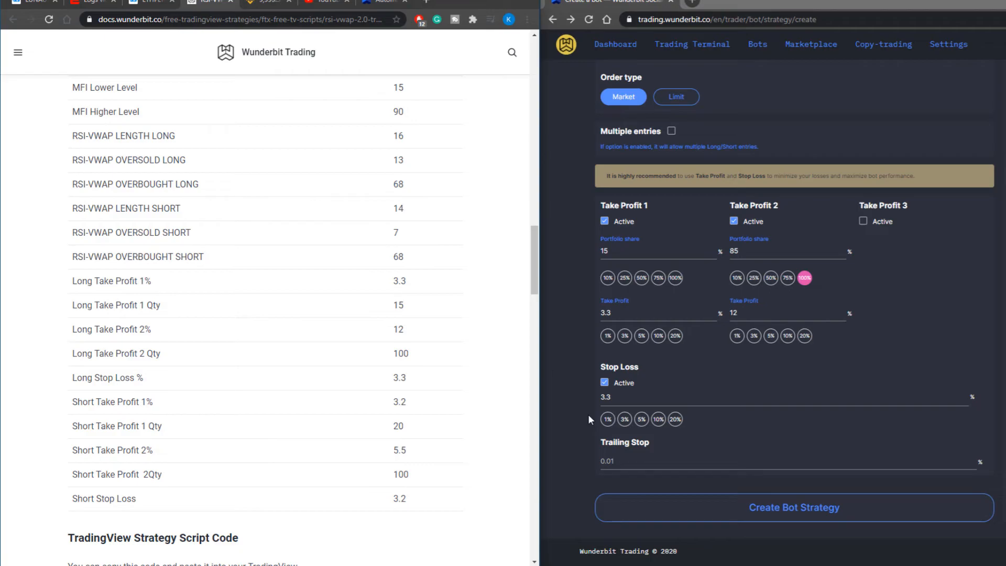
{"action": "mouse_move", "coordinate": [147, 2]}
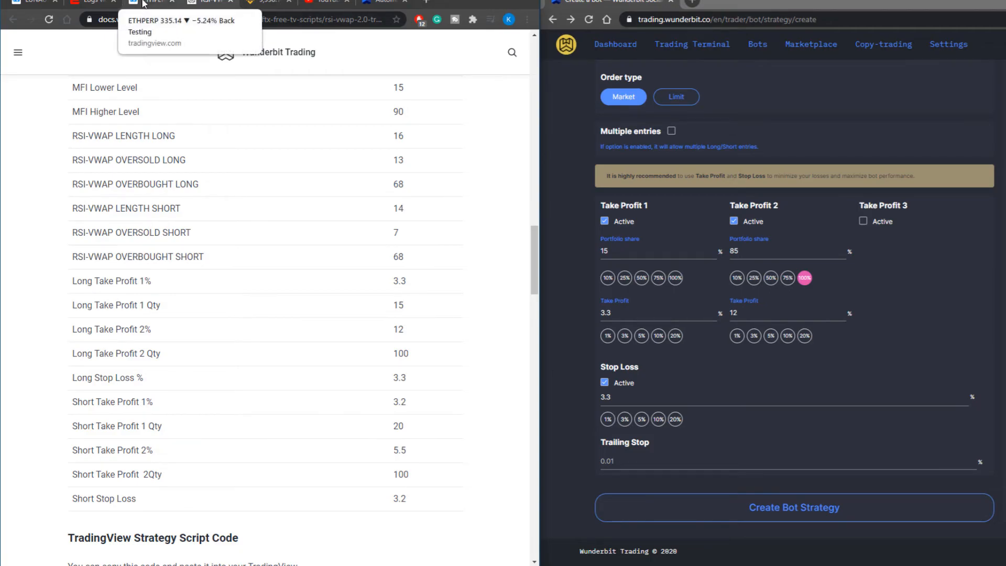
Bring the TradingView Pine Editor with the RSI-VWAP v2 script back into view
{"action": "left_click", "coordinate": [151, 2]}
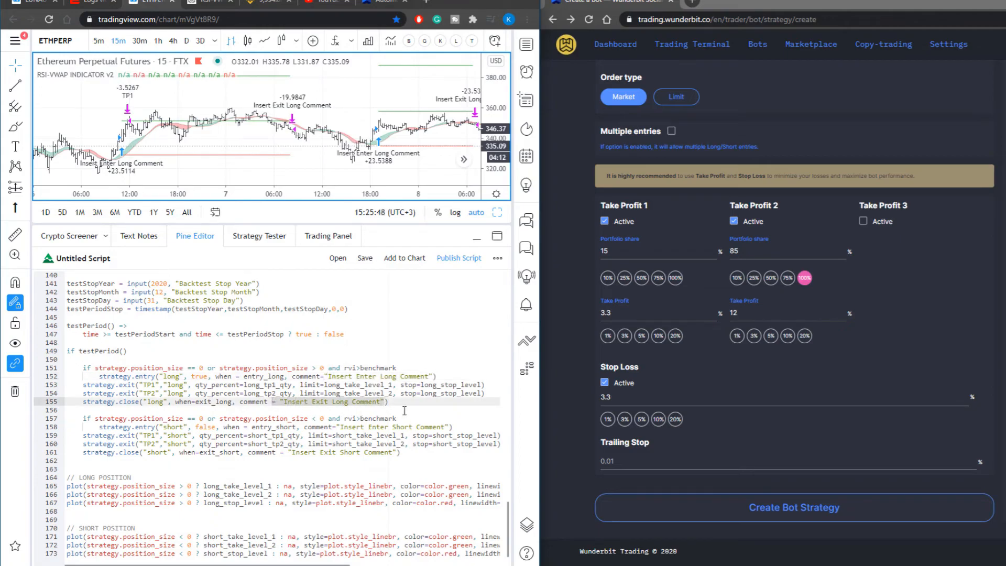
{"action": "mouse_move", "coordinate": [438, 411]}
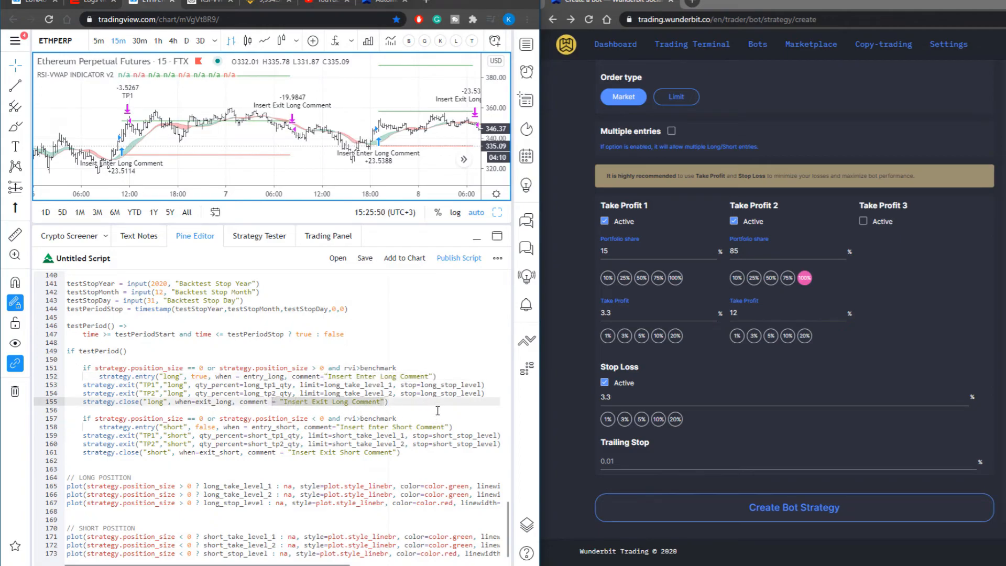